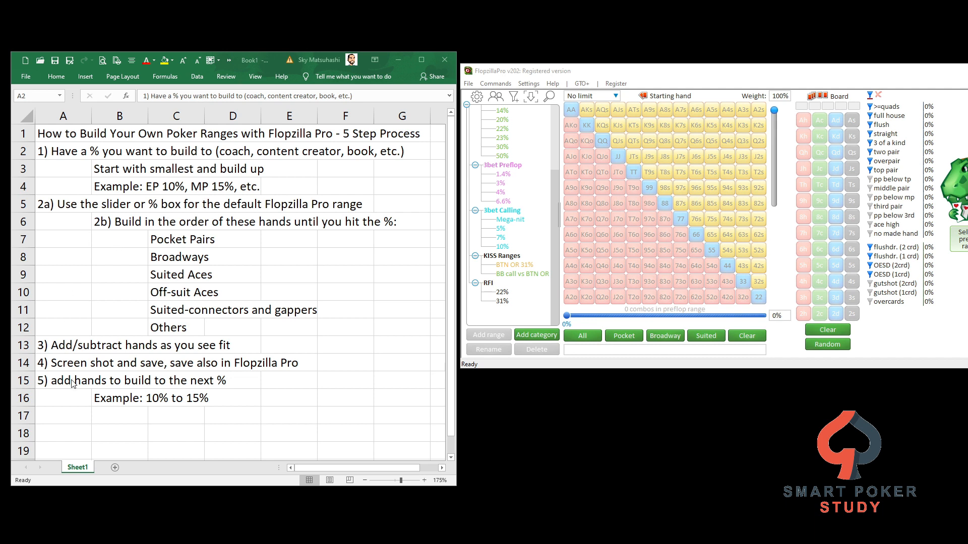
mouse_move(96, 358)
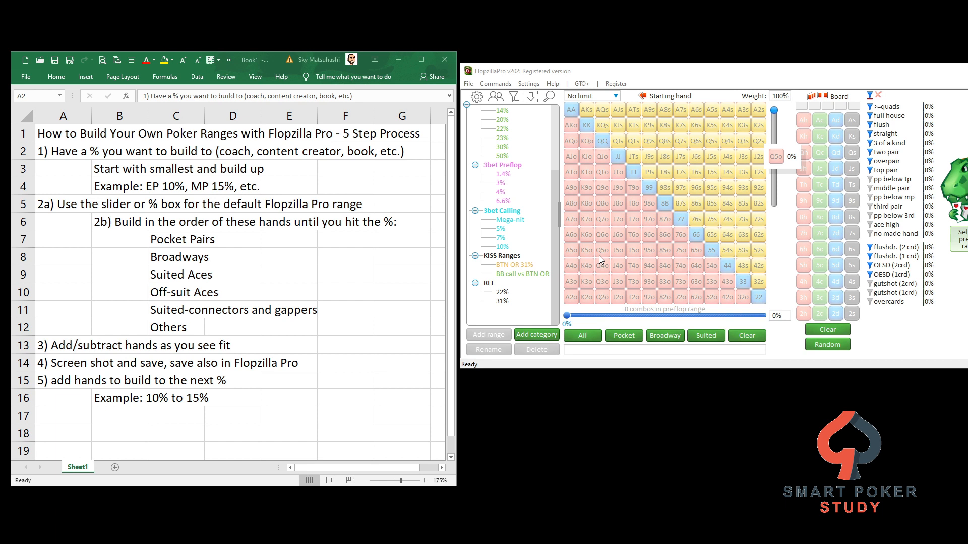
Step: Review the outline steps on target percentages (EP 10%, MP 15%) and the default range
left_click(62, 151)
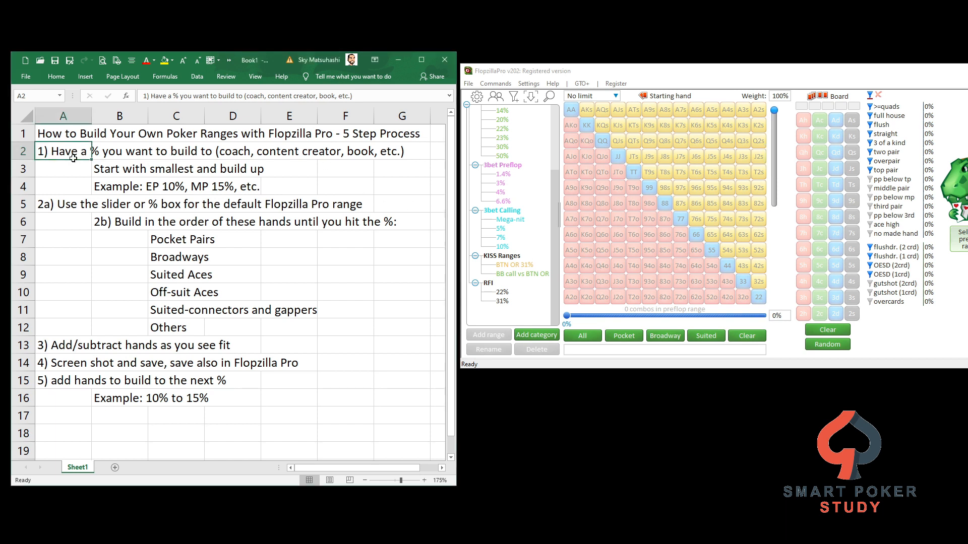
mouse_move(68, 171)
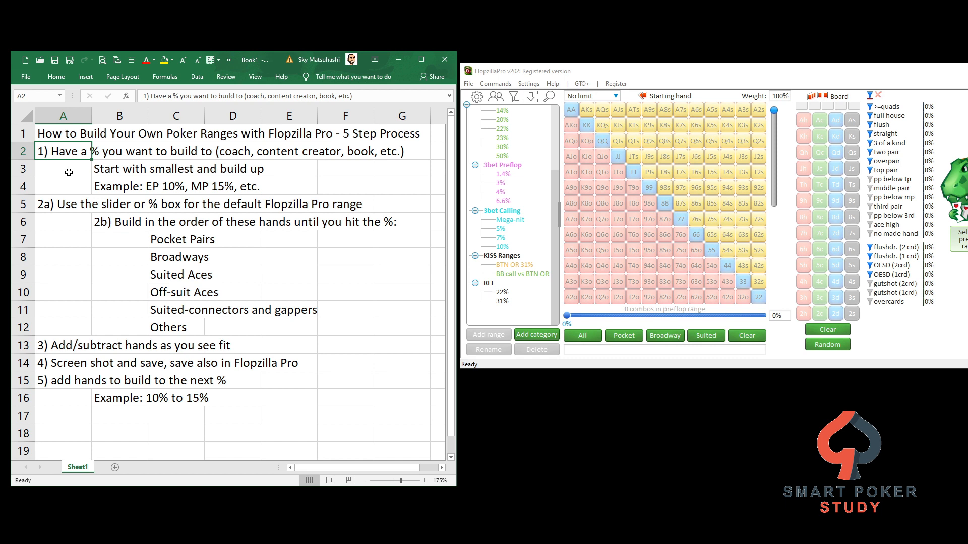
left_click(119, 168)
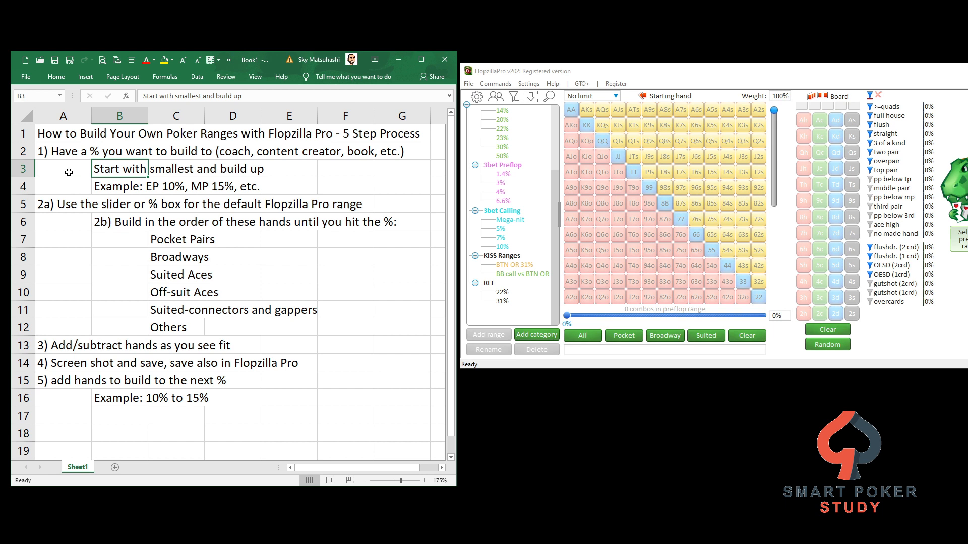
left_click(119, 185)
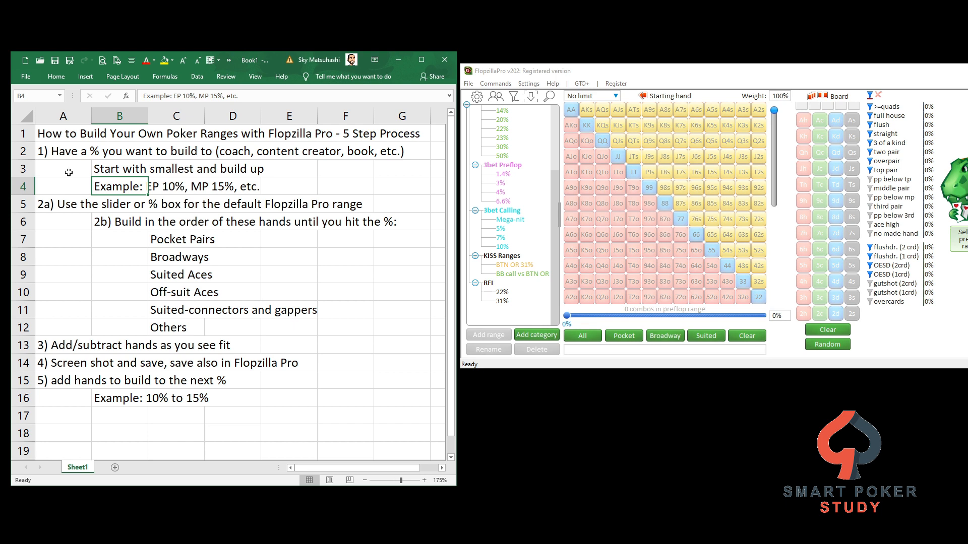
left_click(63, 204)
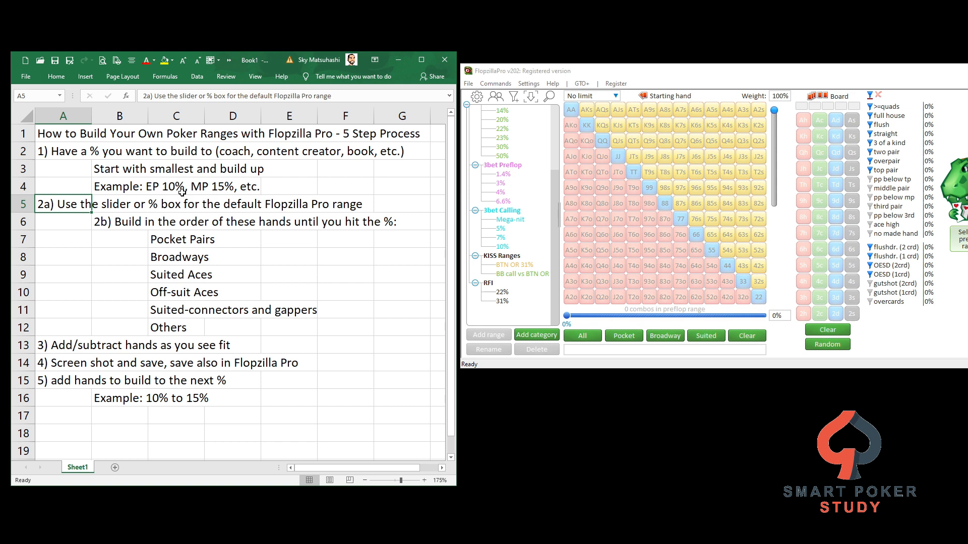
mouse_move(696, 235)
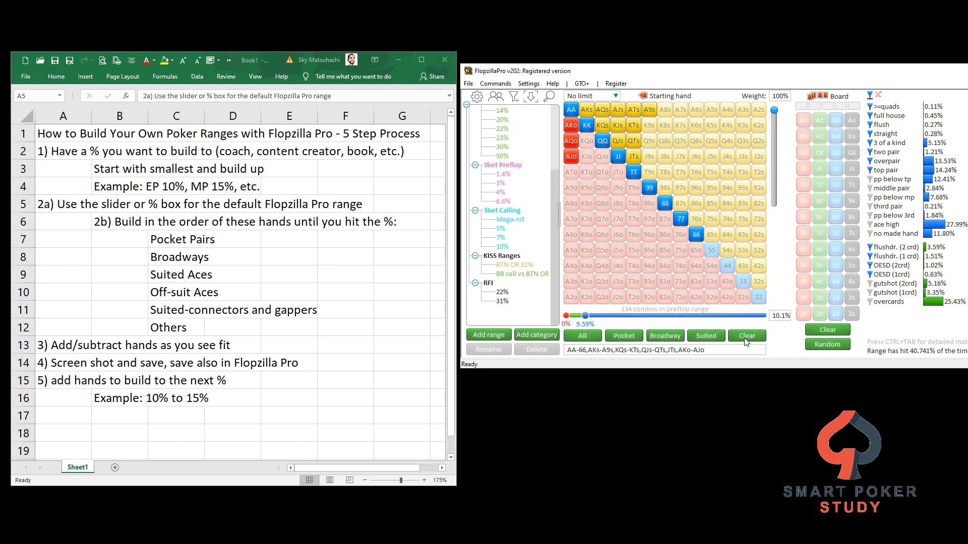
Step: Empty the demonstration range and review the hand-order step starting with pocket pairs
left_click(746, 336)
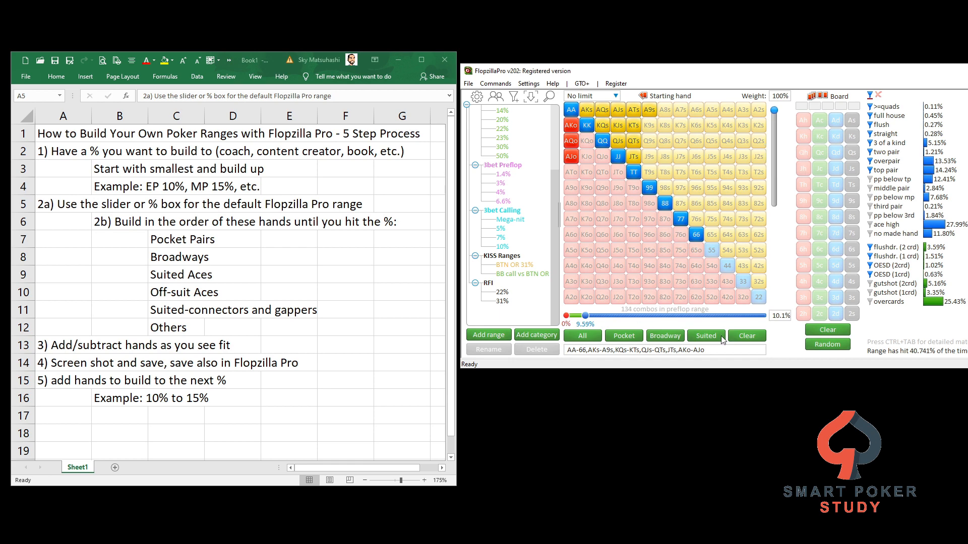
left_click(746, 335)
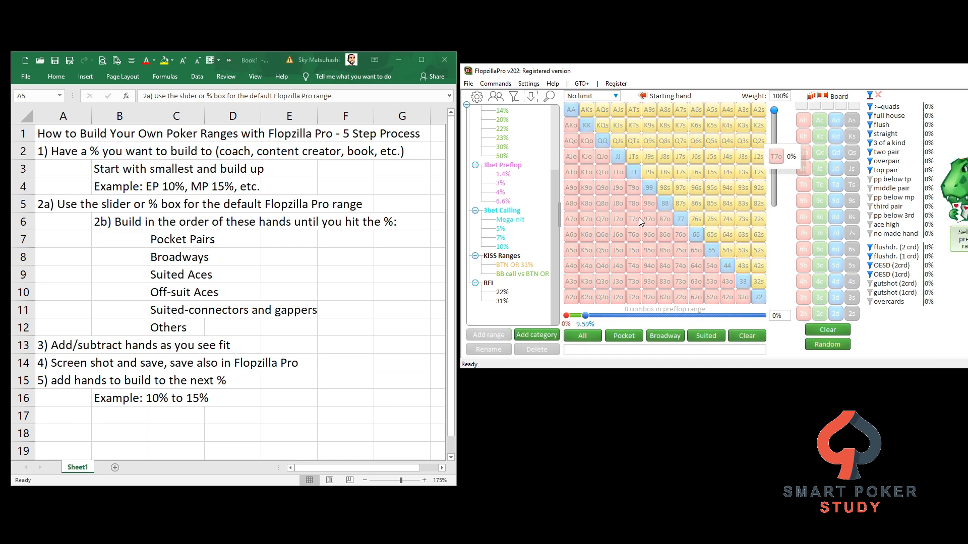
left_click(119, 221)
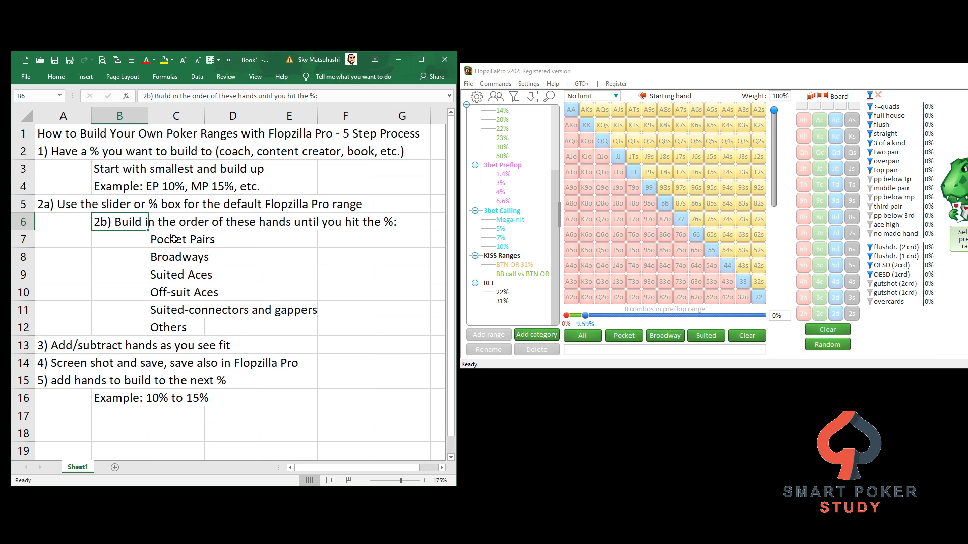
mouse_move(386, 225)
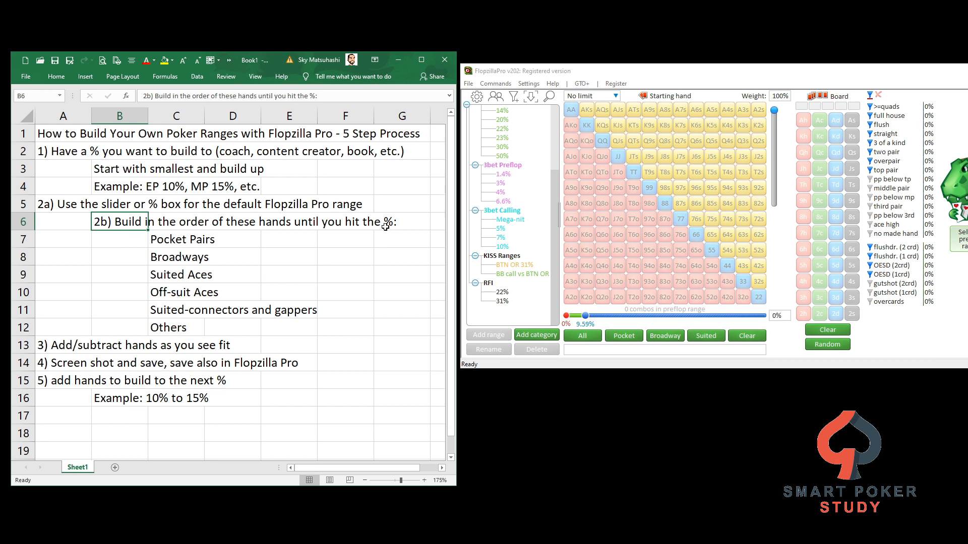
mouse_move(317, 232)
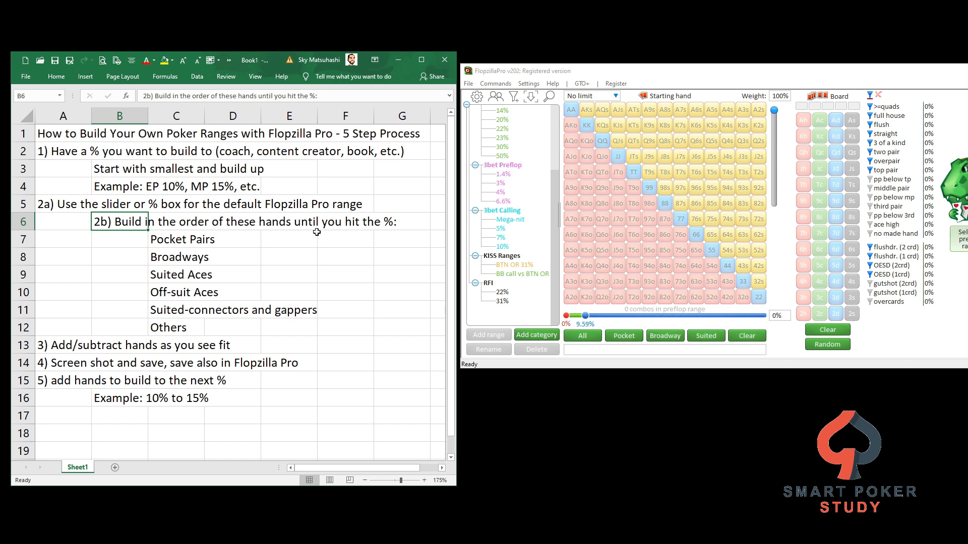
left_click(175, 240)
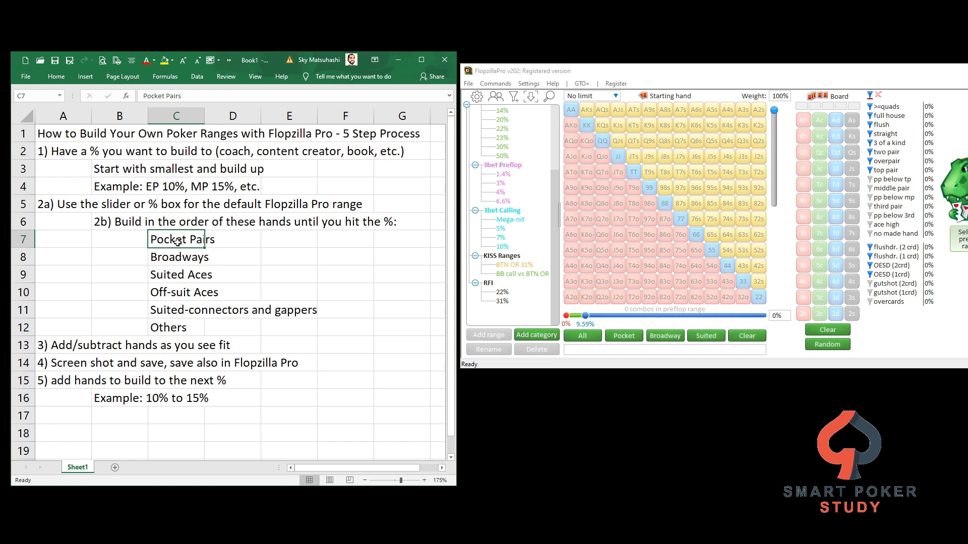
Step: Add every pocket pair plus AKs, AQs, AKo and AQo to the range
left_click(571, 108)
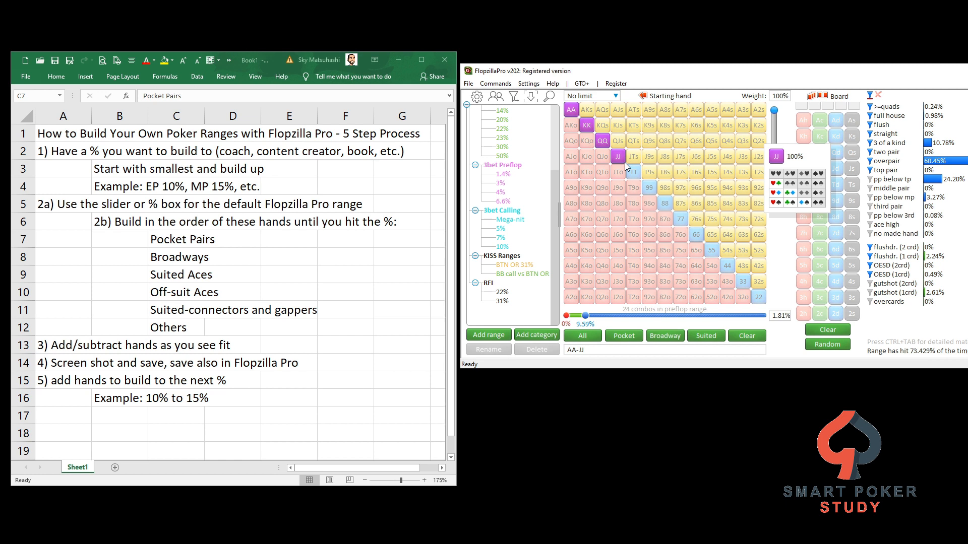
left_click(623, 336)
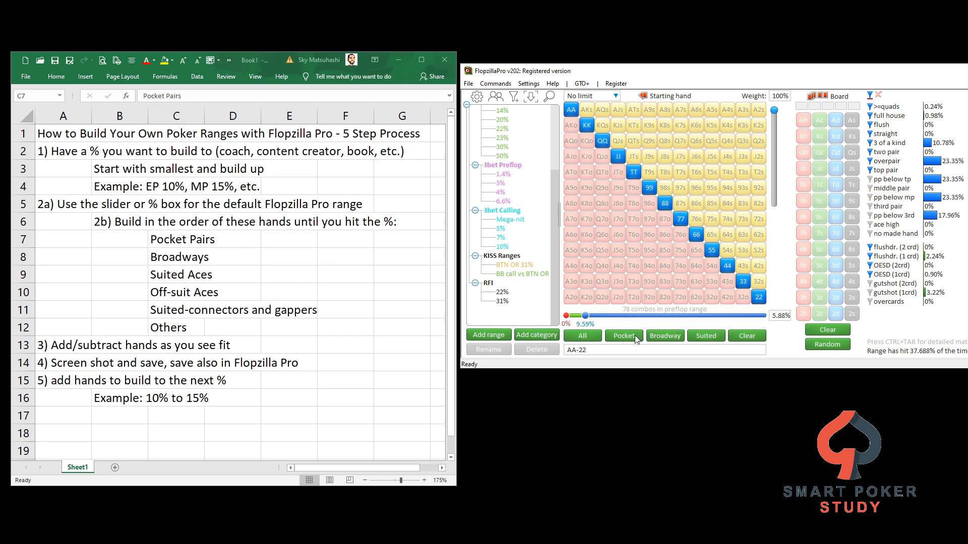
mouse_move(782, 323)
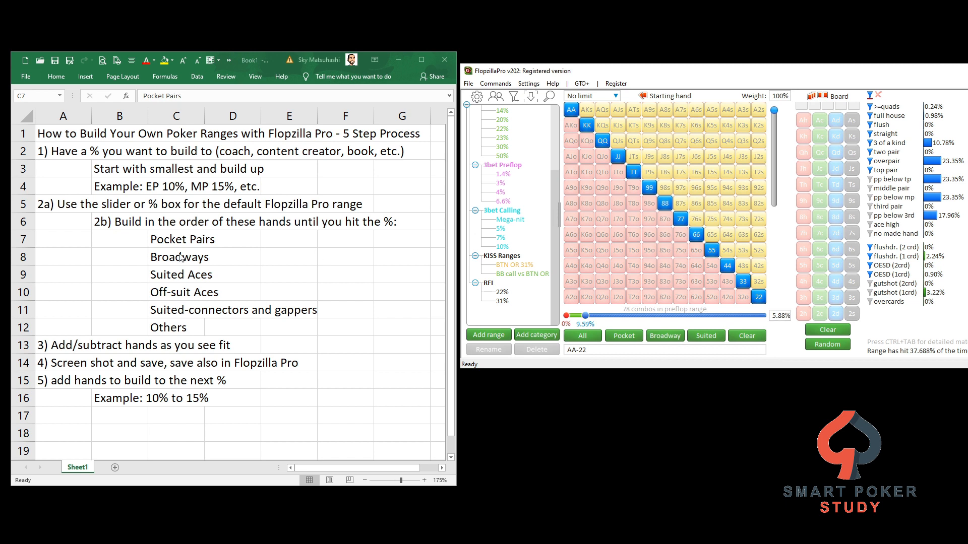
left_click(585, 124)
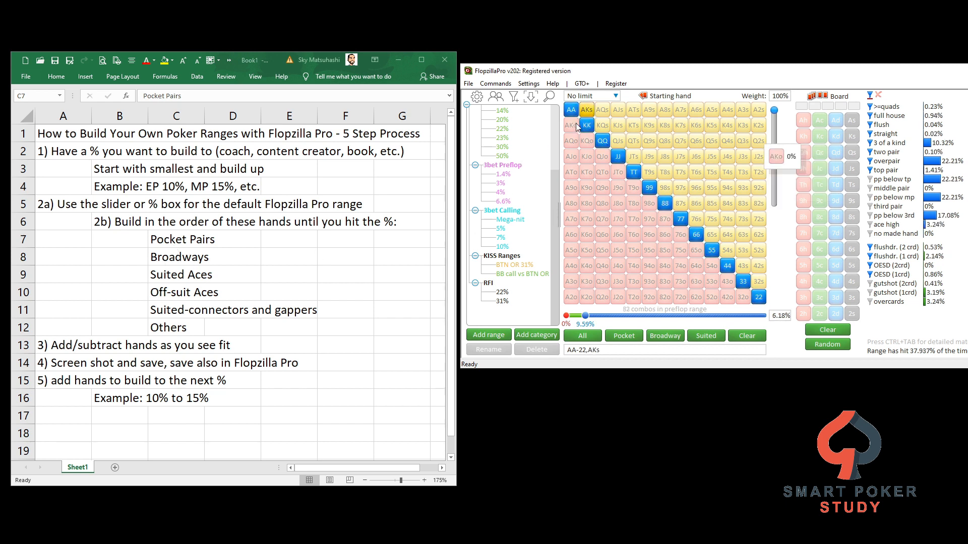
left_click(571, 141)
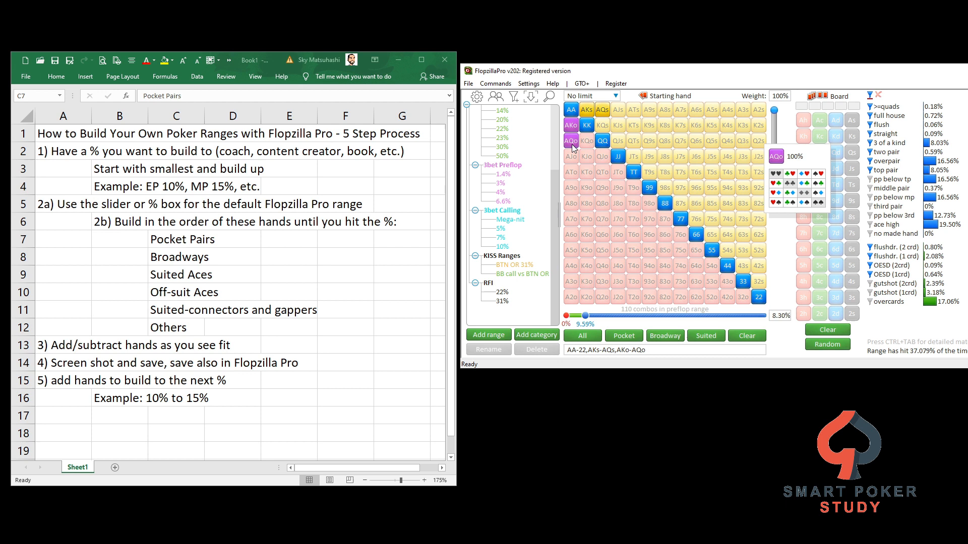
Step: Add AJs, AJo, KQs and QJs, bringing the range to 10.1%
left_click(618, 109)
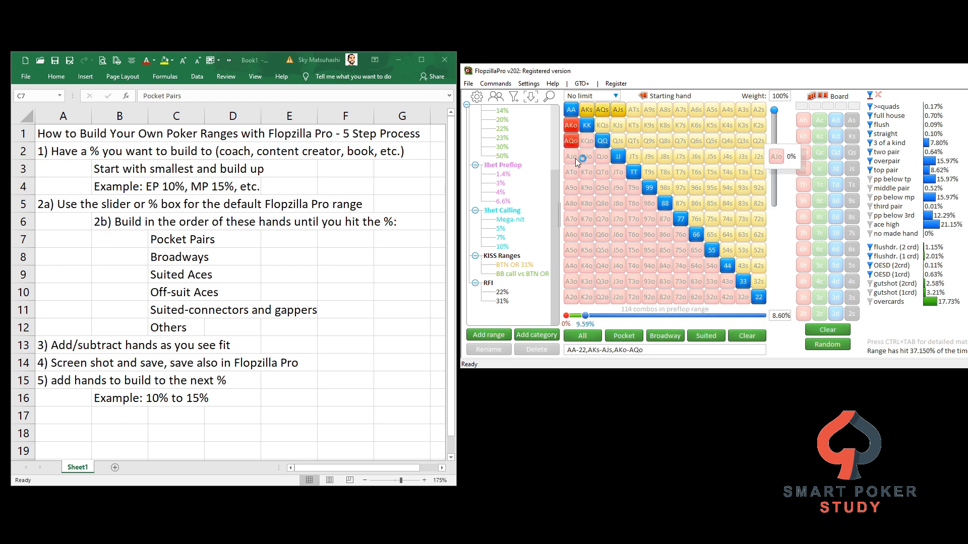
left_click(570, 156)
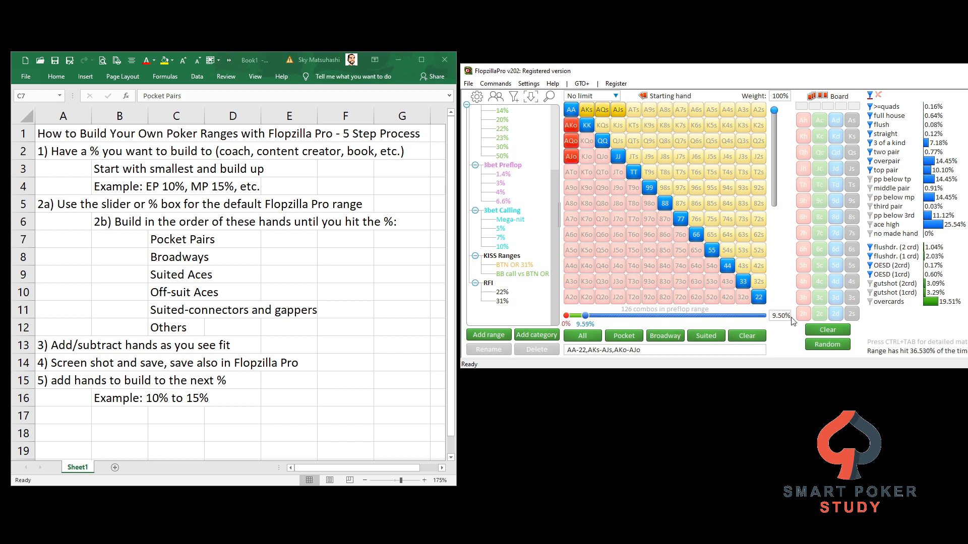
mouse_move(778, 334)
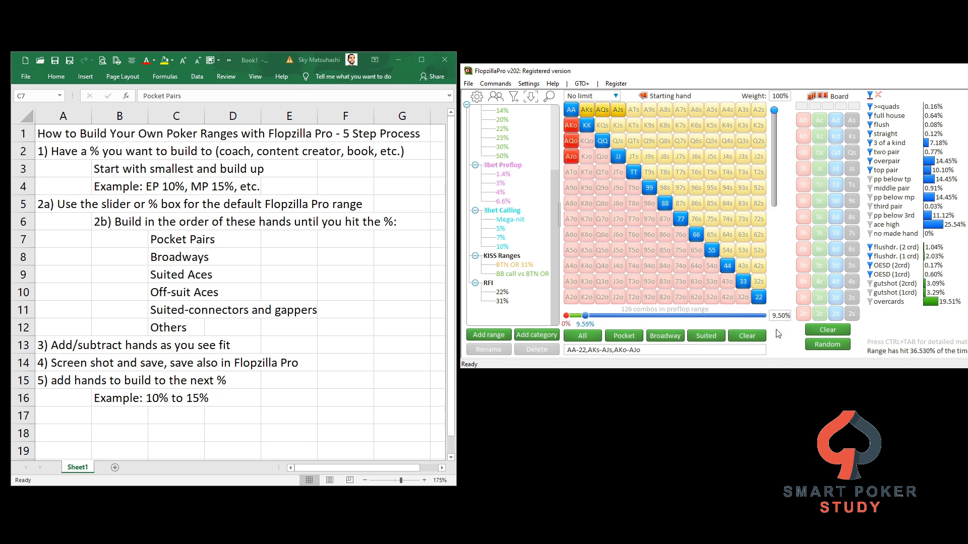
left_click(601, 125)
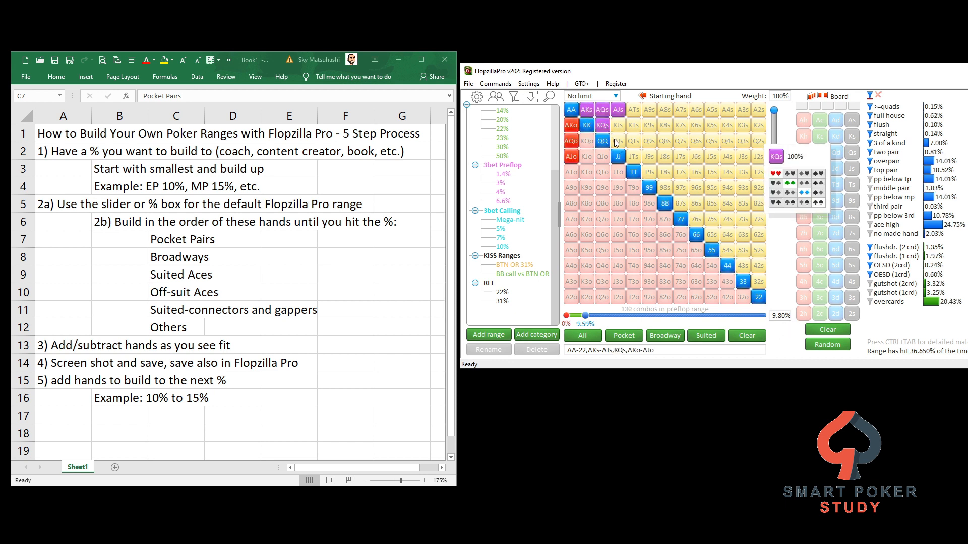
left_click(617, 142)
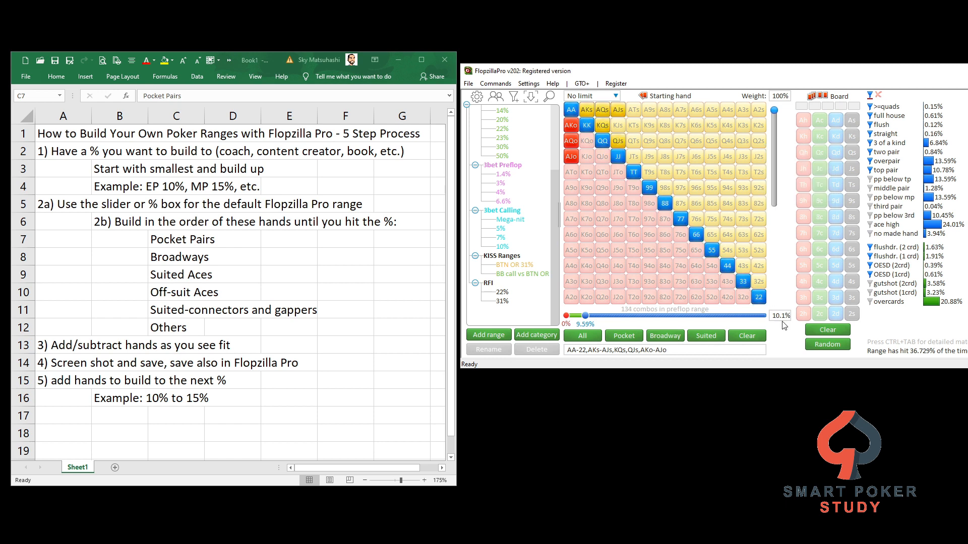
mouse_move(733, 282)
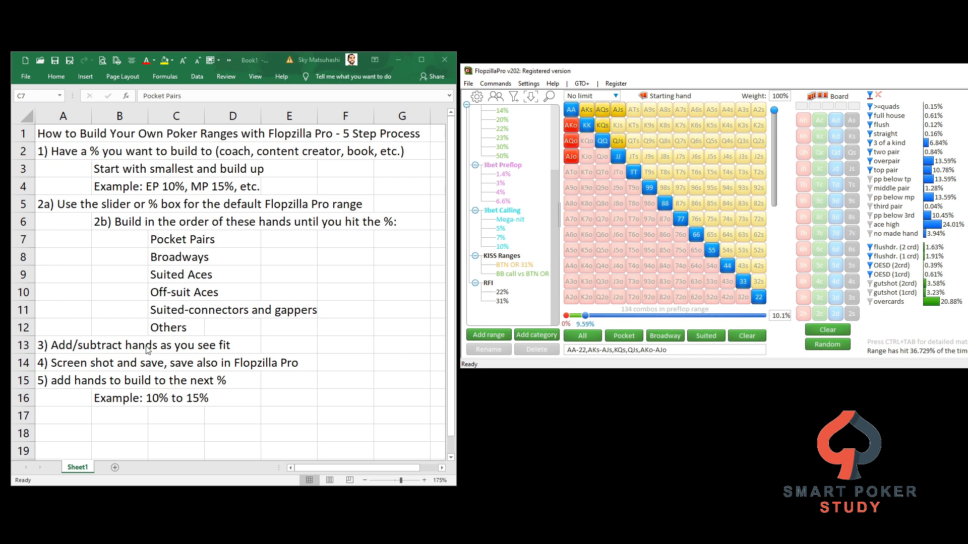
mouse_move(72, 352)
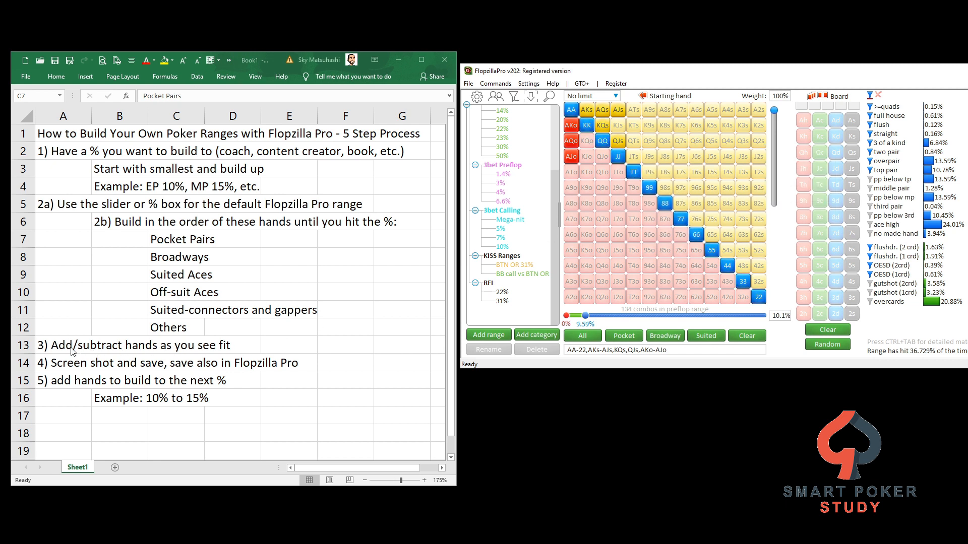
mouse_move(633, 172)
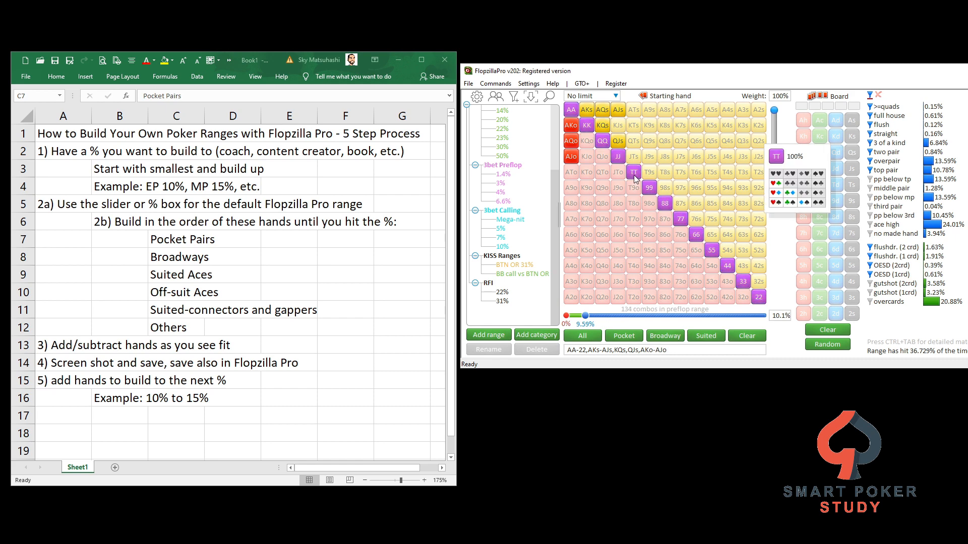
Step: Add suited connectors JTs–76s and ATs, keeping 22, to reach 146 combos at 11.0%
left_click(633, 156)
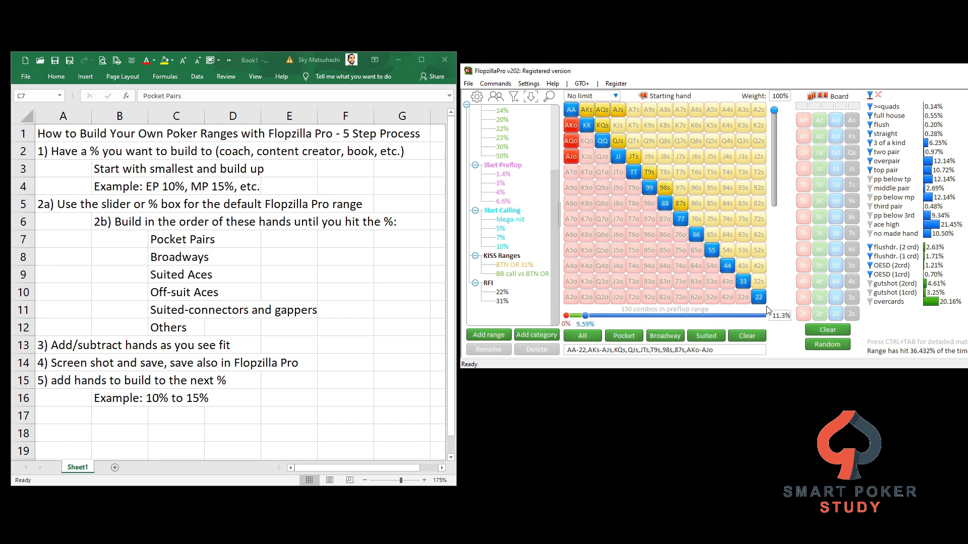
mouse_move(787, 329)
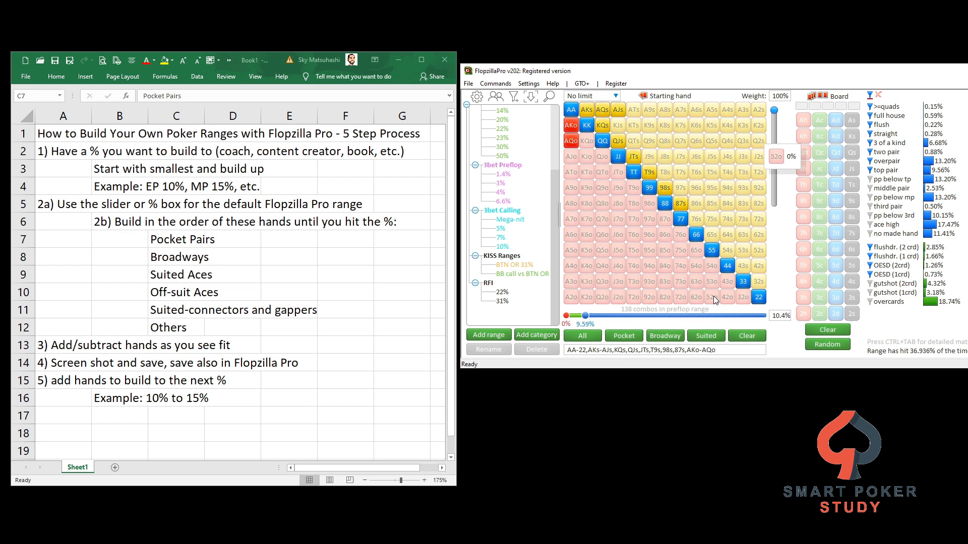
left_click(758, 299)
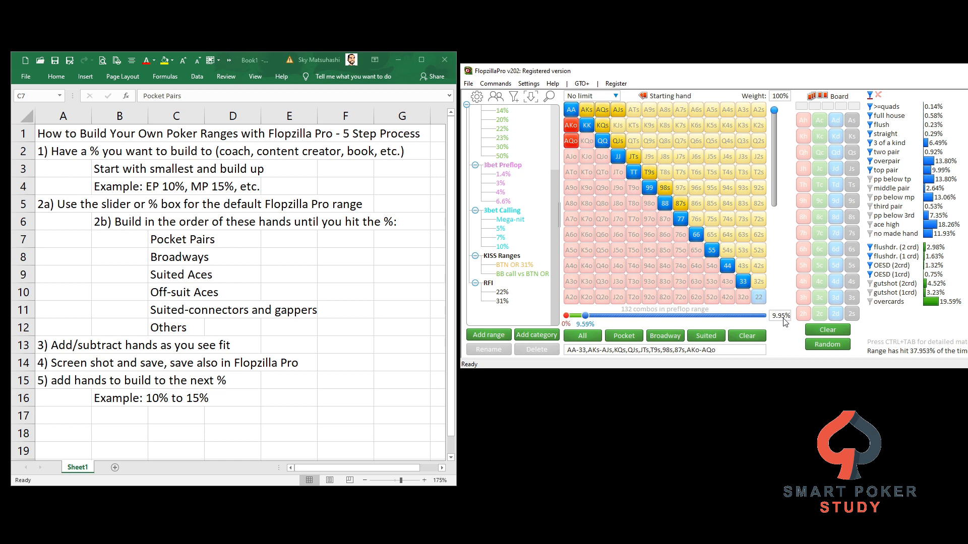
left_click(758, 296)
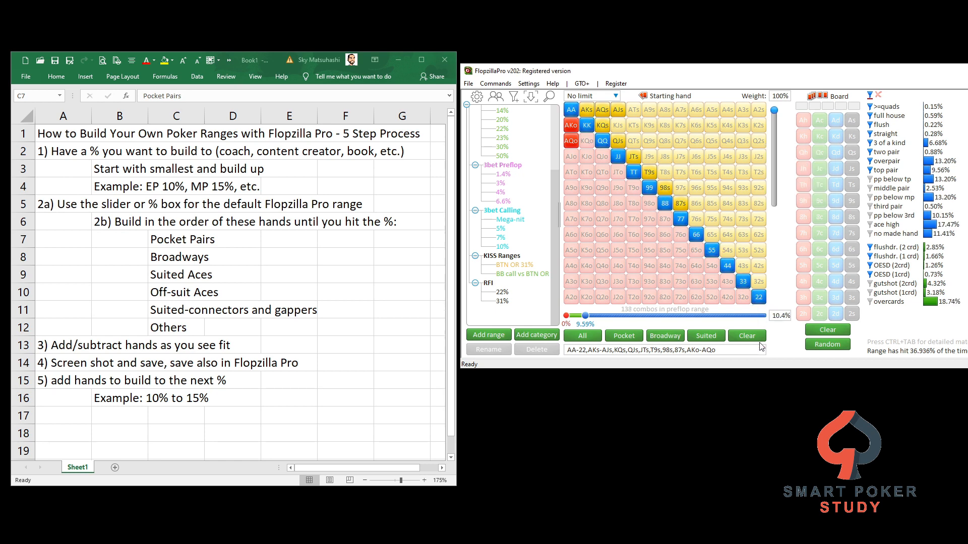
left_click(696, 219)
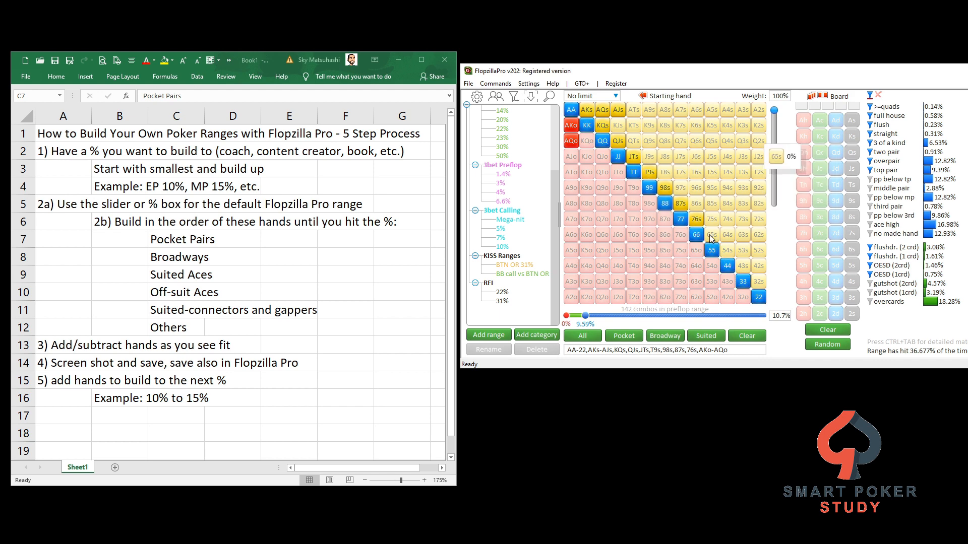
left_click(633, 109)
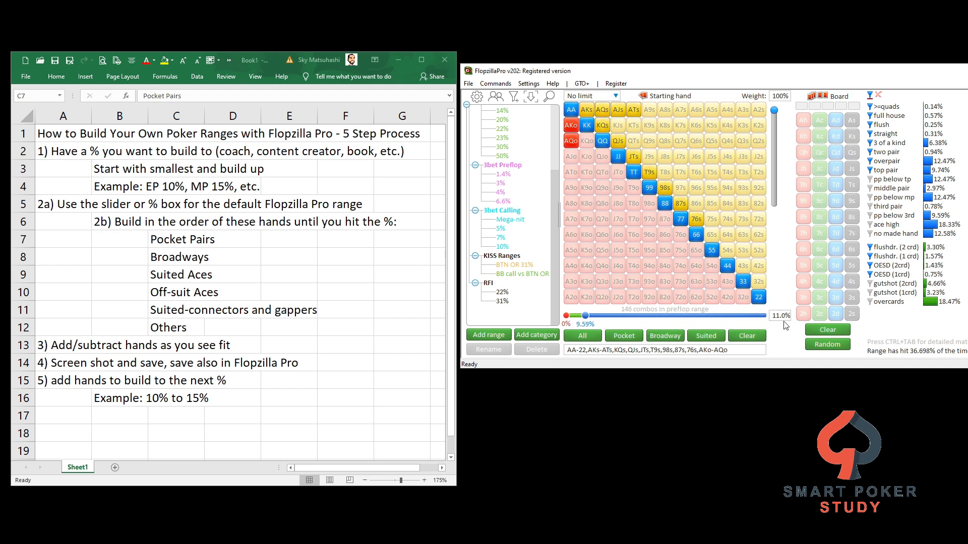
mouse_move(177, 196)
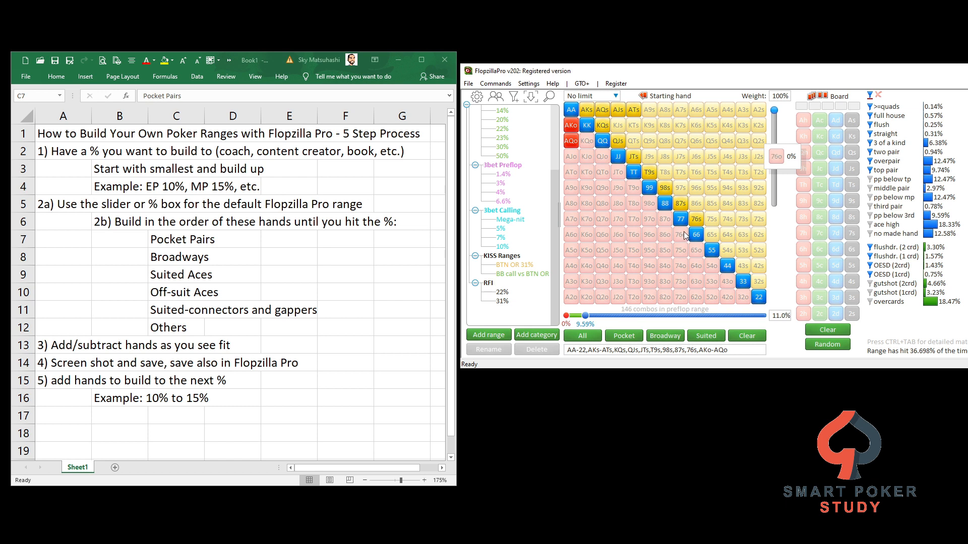
mouse_move(686, 235)
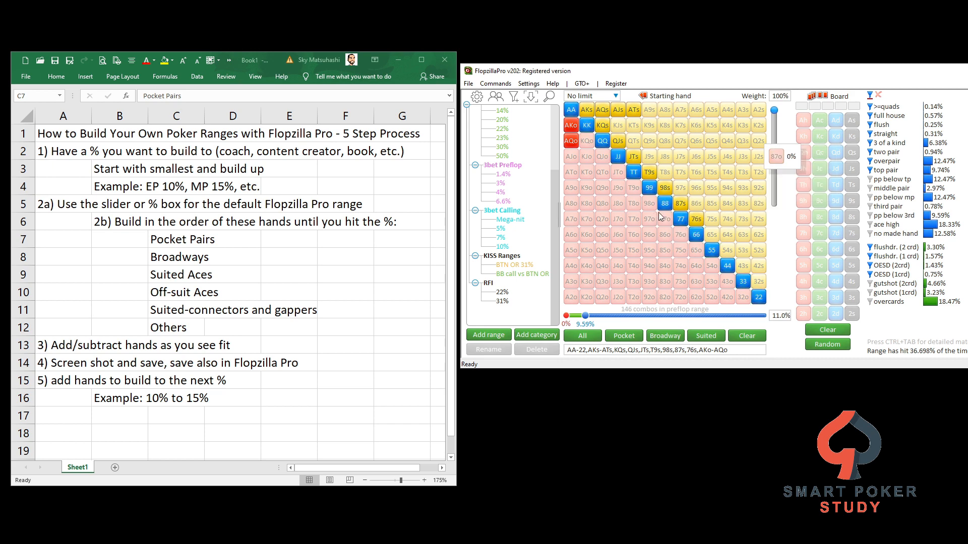
mouse_move(95, 373)
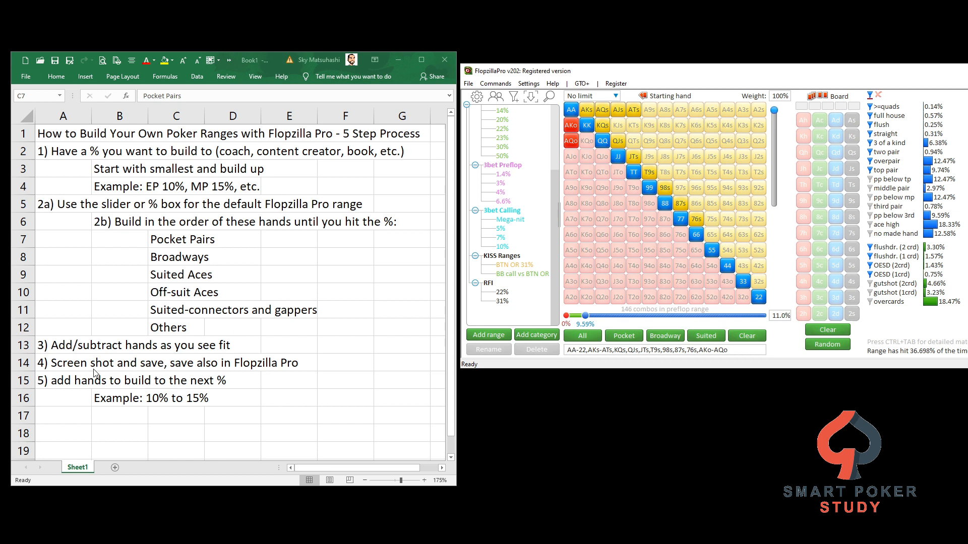
mouse_move(701, 269)
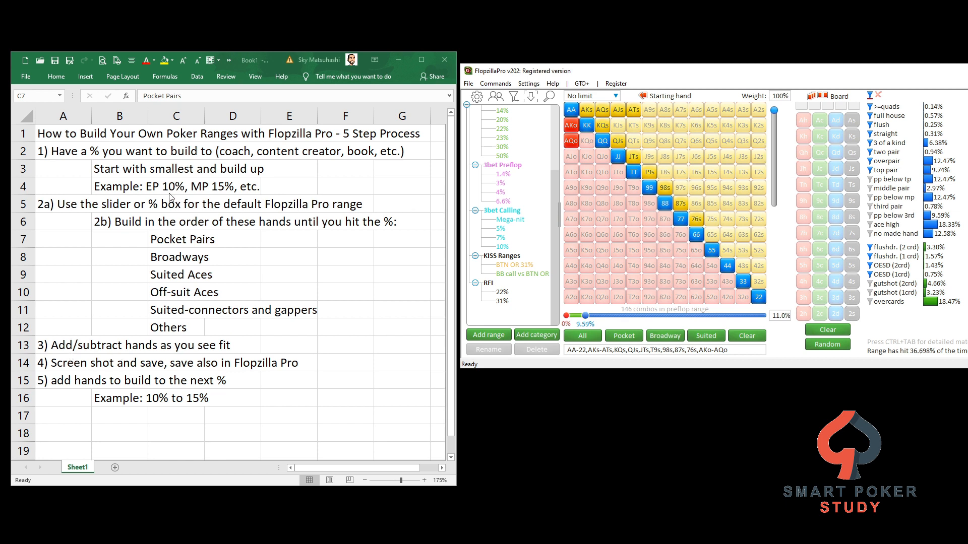
mouse_move(793, 325)
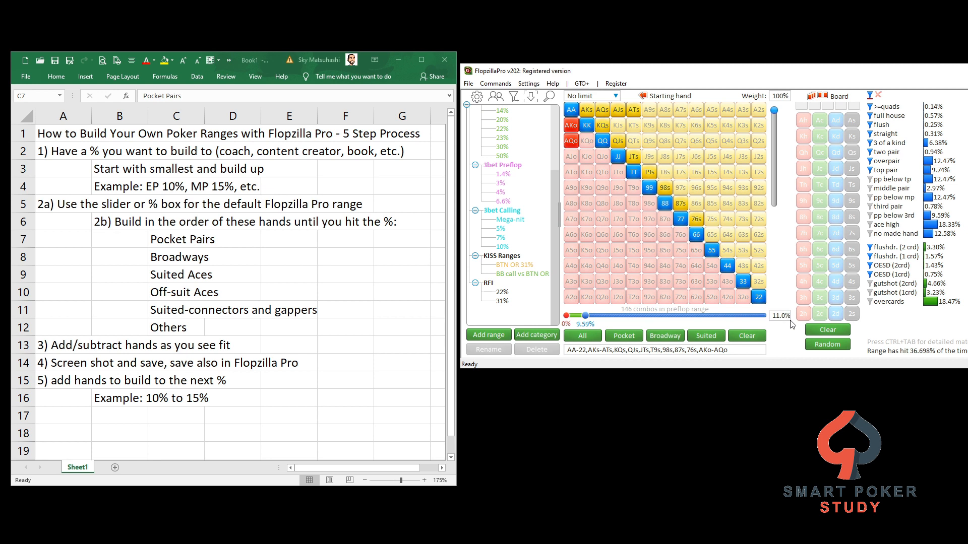
left_click(63, 362)
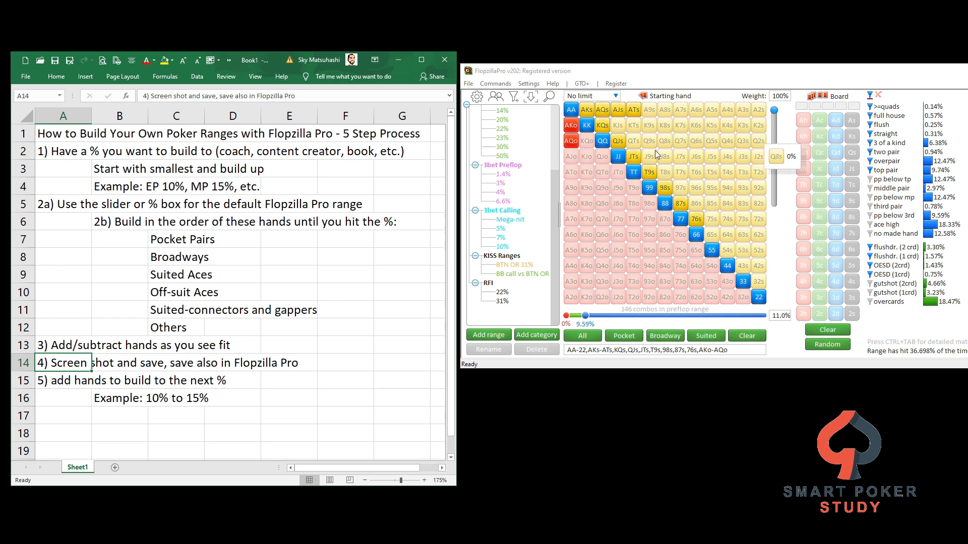
mouse_move(654, 154)
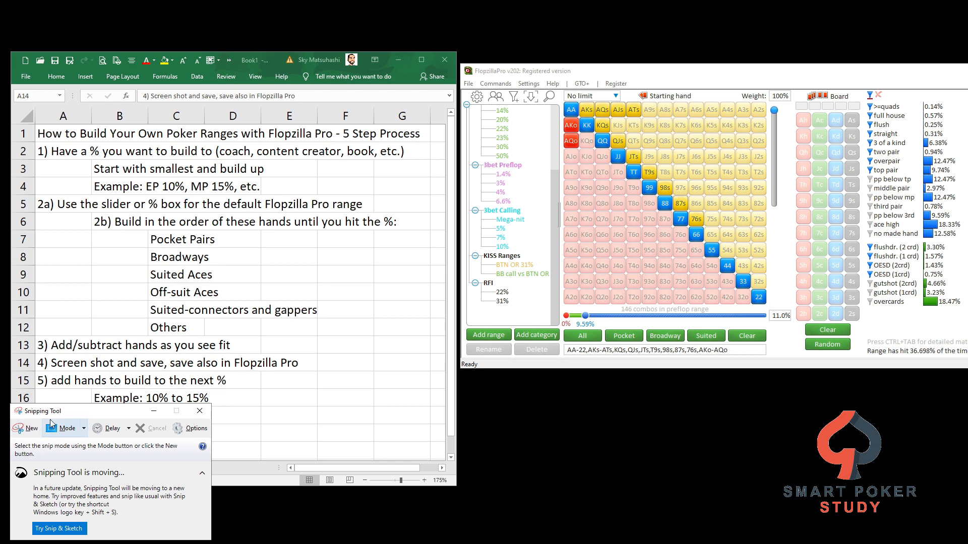
Step: Start a new Snipping Tool capture of the 11% range grid and slider
left_click(29, 429)
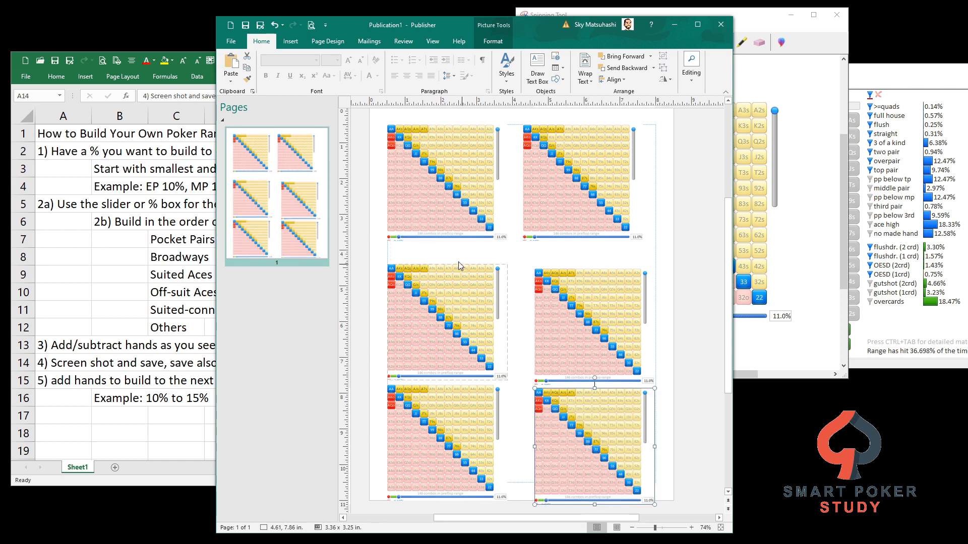
mouse_move(428, 327)
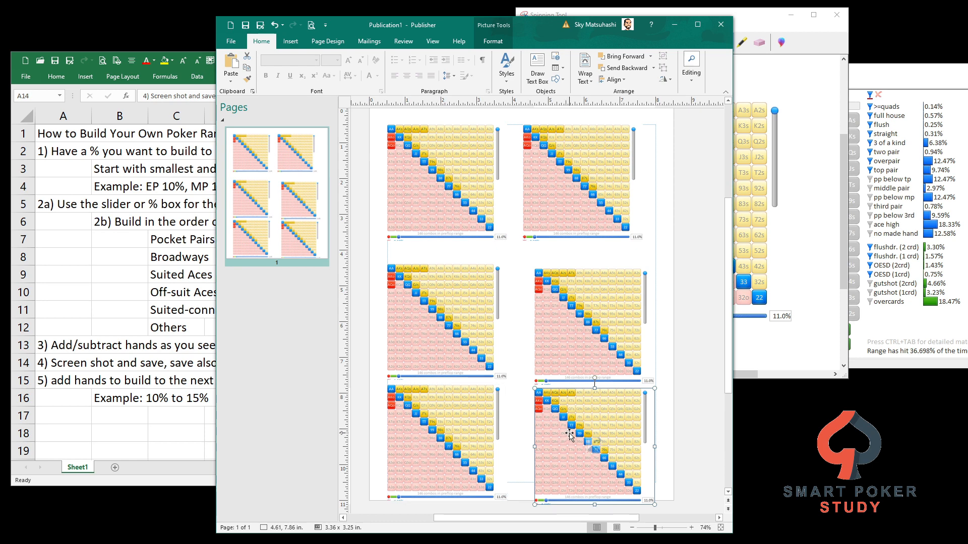
mouse_move(567, 431)
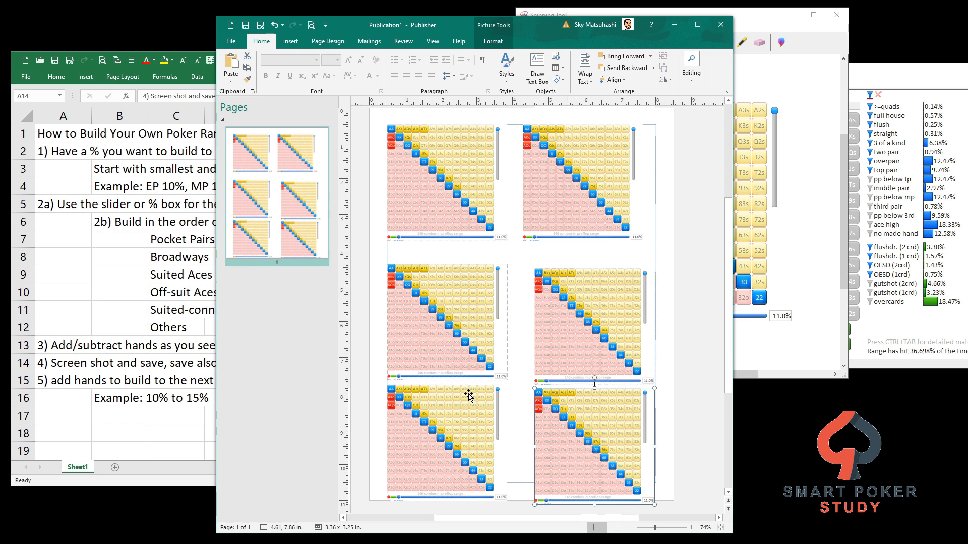
mouse_move(547, 343)
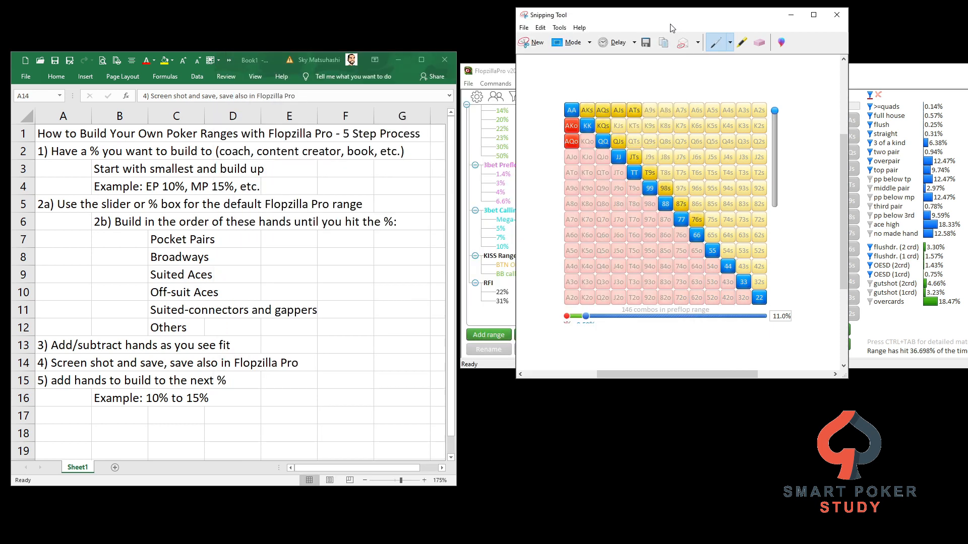
Step: Return from the Publisher page to the Flopzilla Pro 11.0% range
left_click(837, 14)
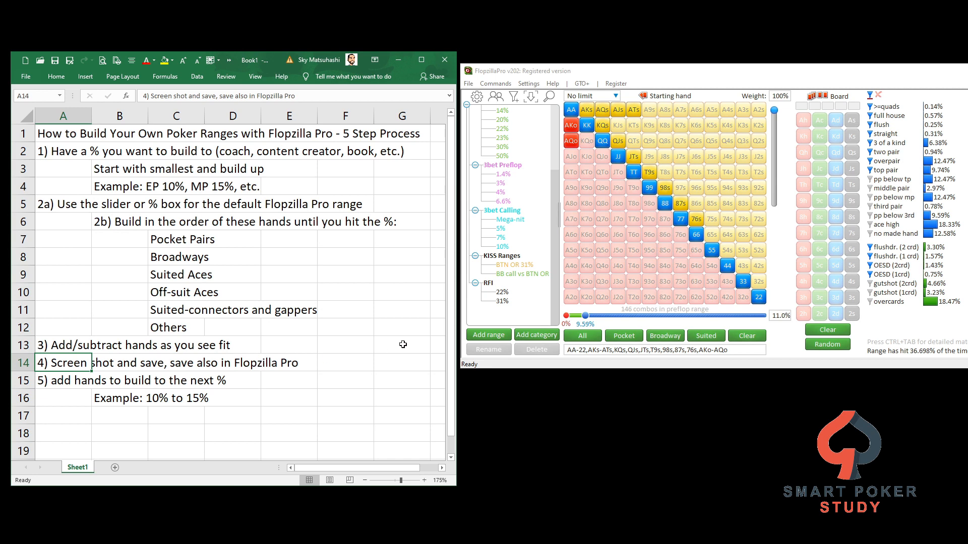
mouse_move(680, 172)
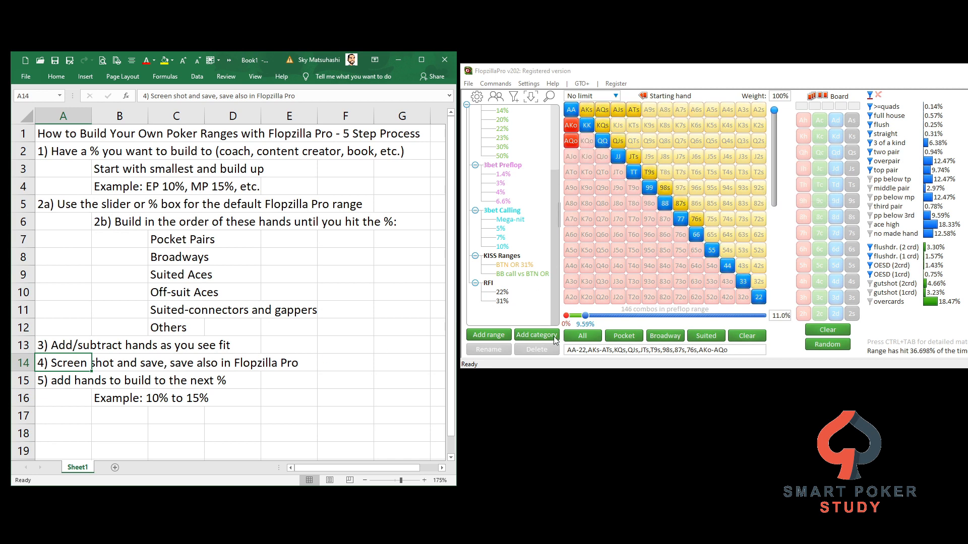
Step: Add a new range category named Open-Raising
left_click(535, 335)
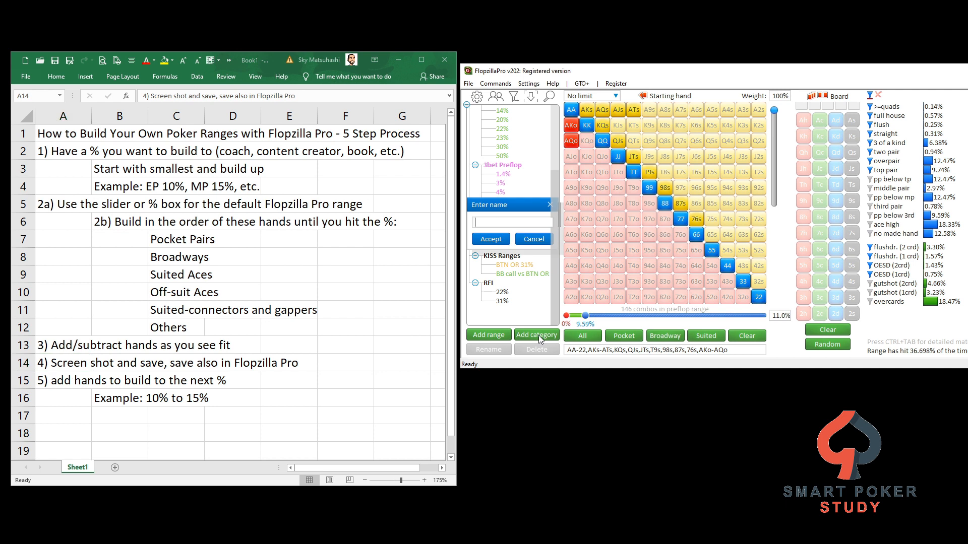
type("Open-Raisin")
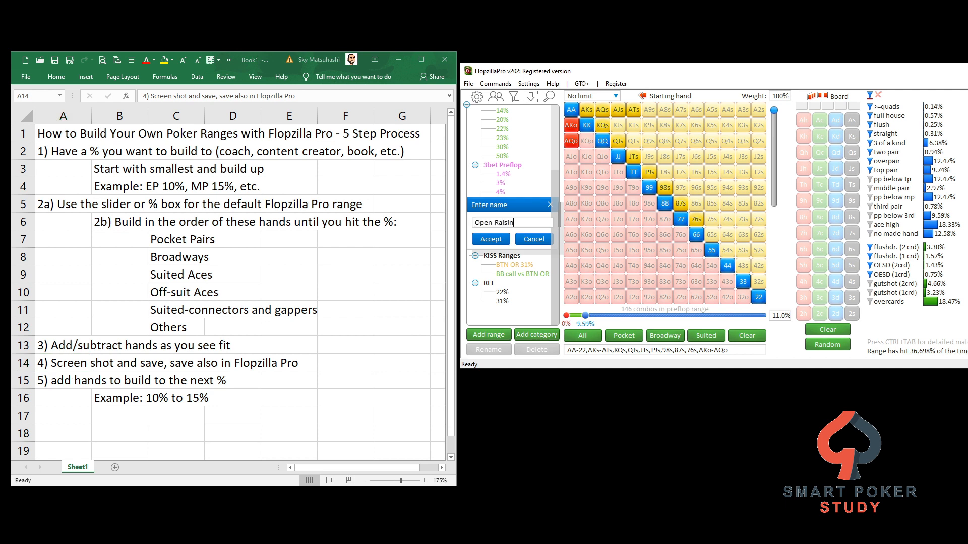
left_click(490, 239)
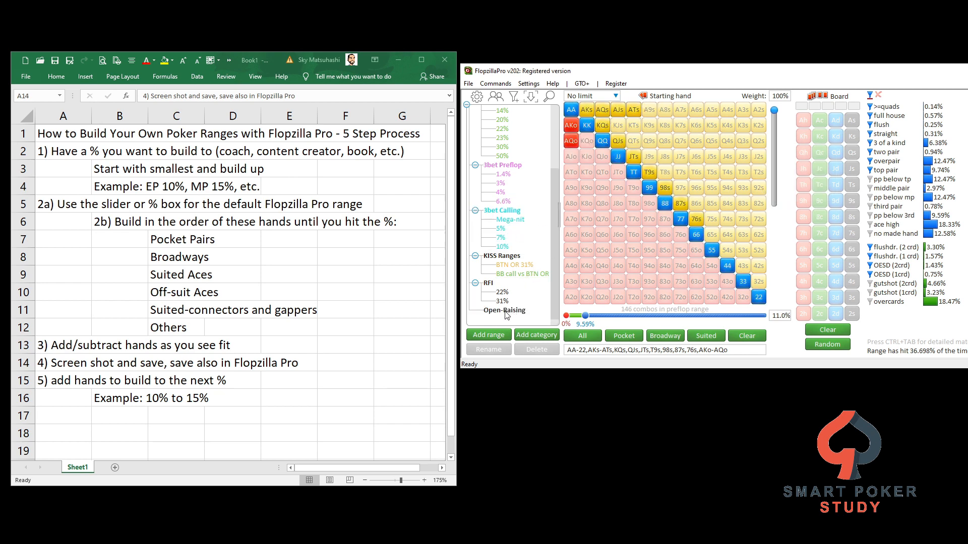
Step: Save the range as 11% EP under Open-Raising and load it back
left_click(504, 309)
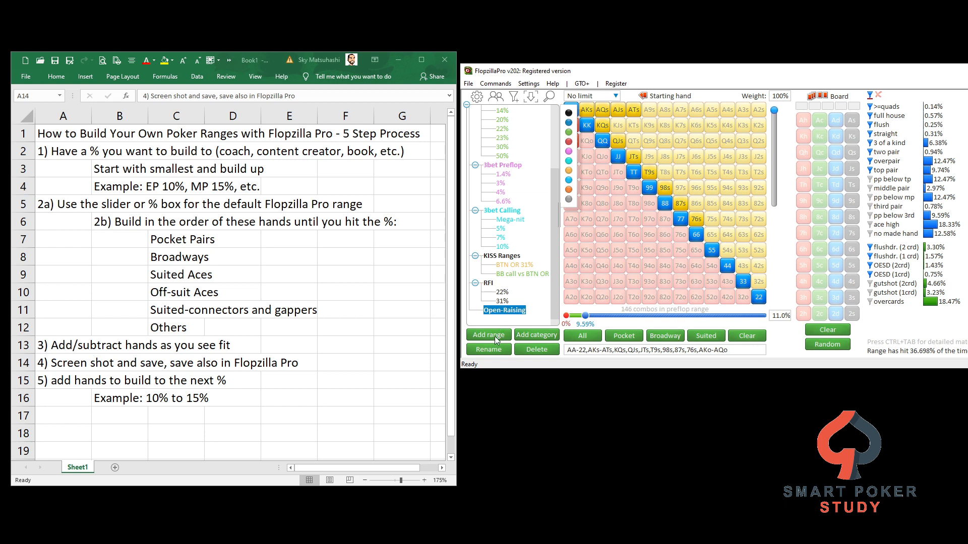
left_click(488, 334)
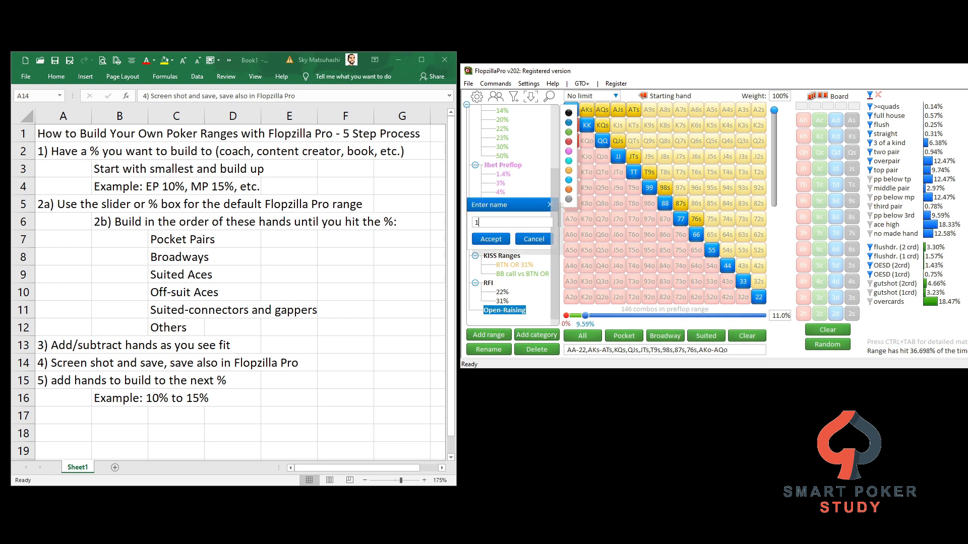
type("1%")
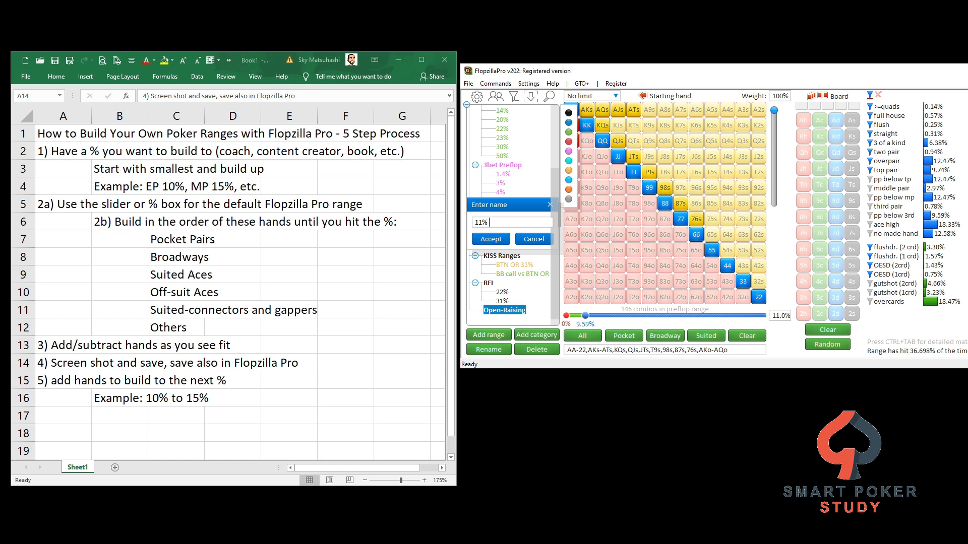
type("EP")
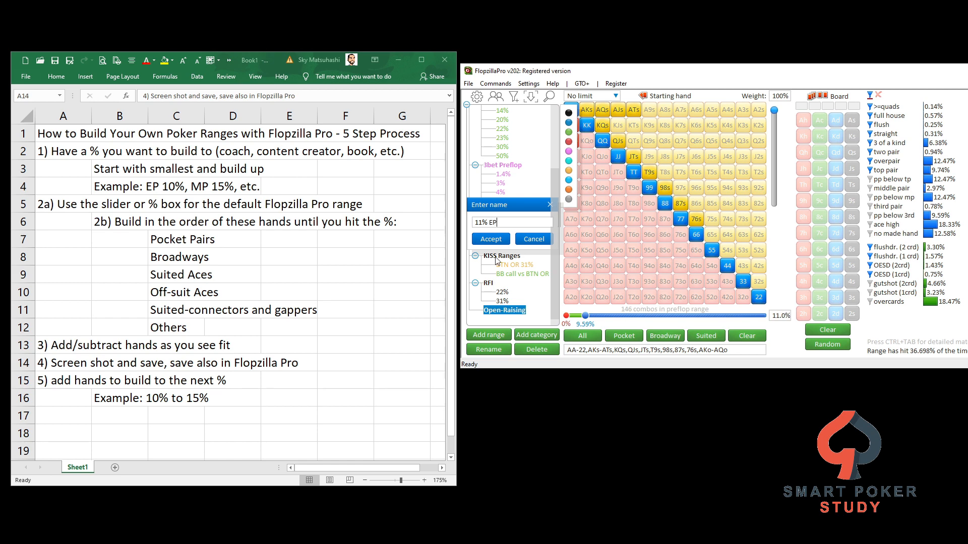
left_click(490, 239)
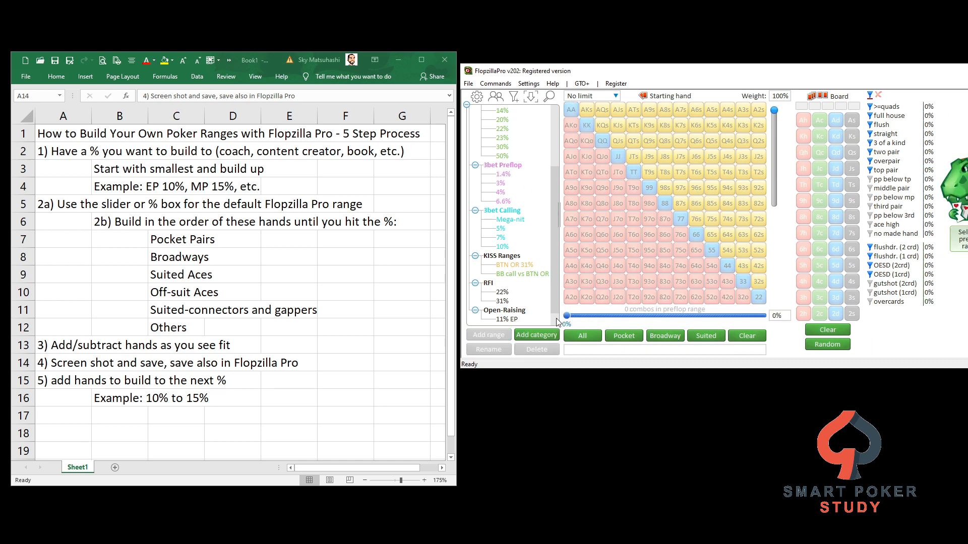
left_click(503, 320)
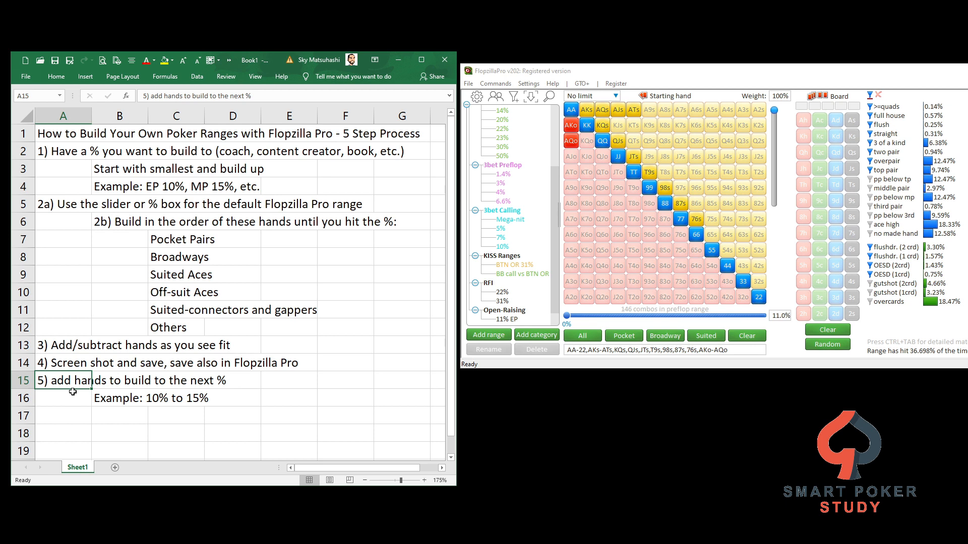
mouse_move(202, 405)
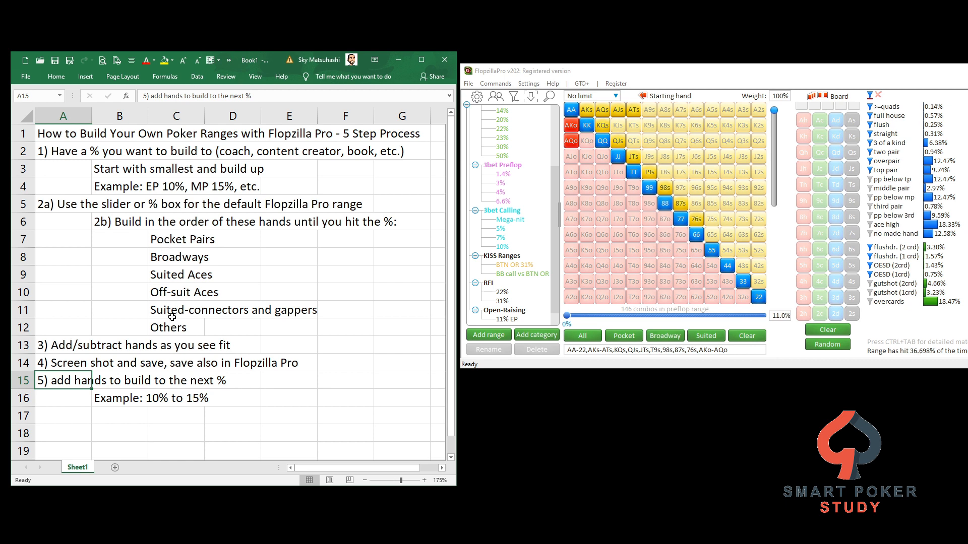
mouse_move(243, 433)
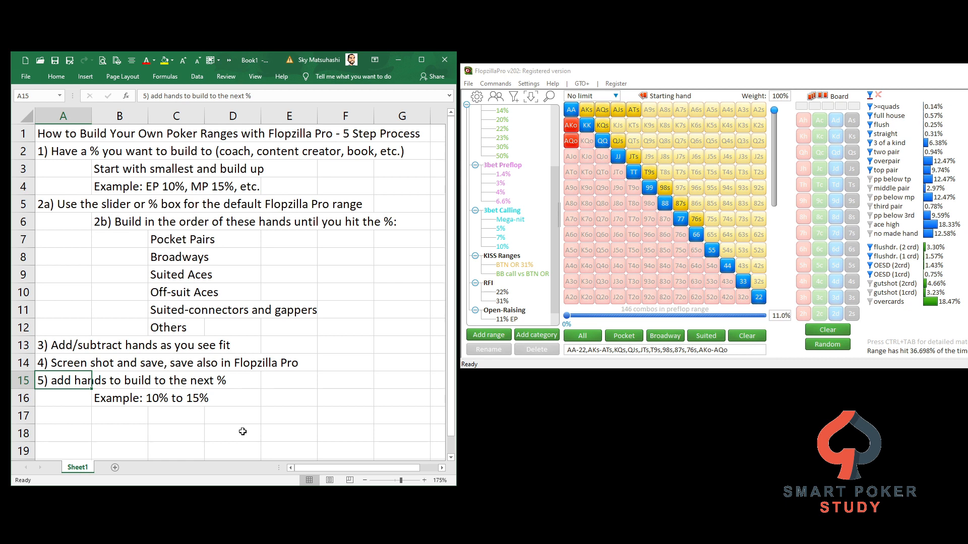
mouse_move(235, 415)
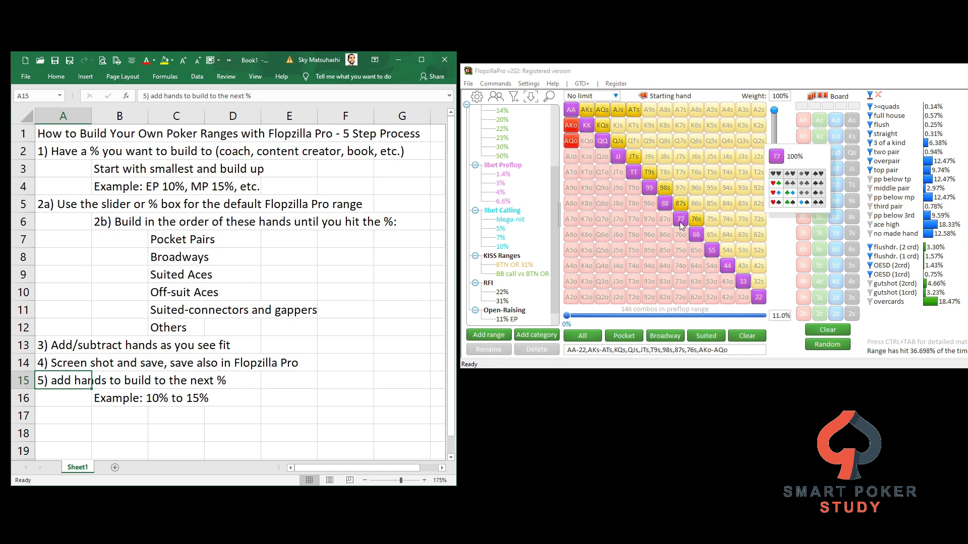
Step: Add KTs, QTs, ATo, 65s and A5s–A2s, trimming offsuit broadways, to reach 214 combos at 16.1%
left_click(618, 124)
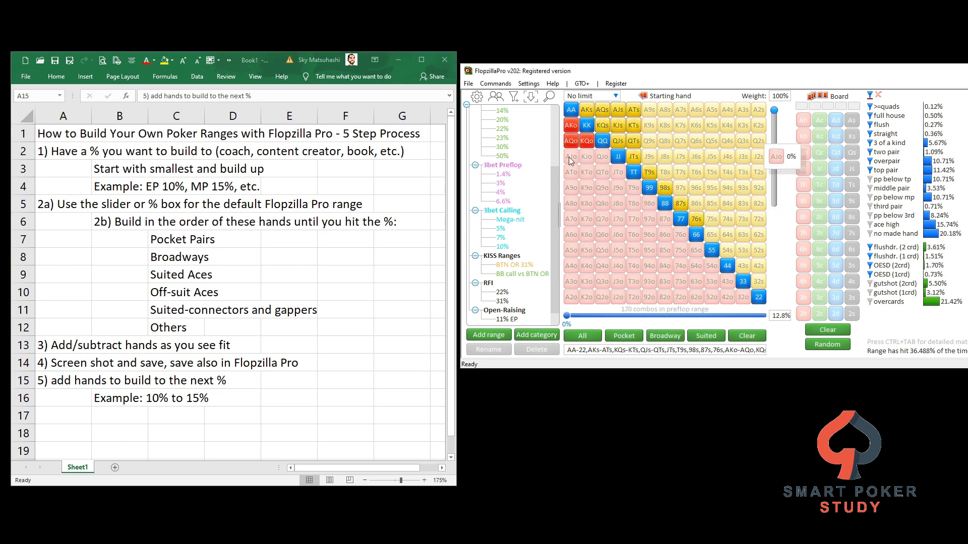
left_click(571, 172)
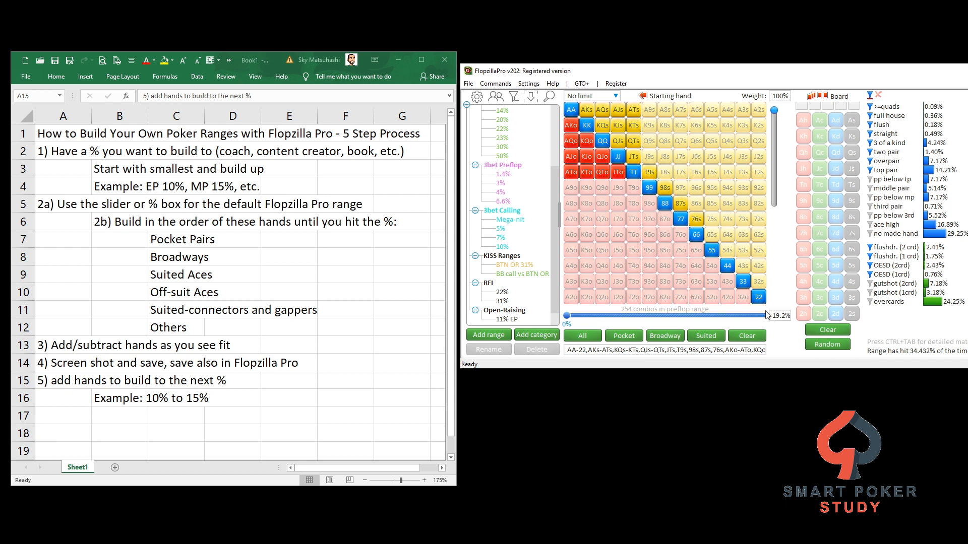
mouse_move(758, 112)
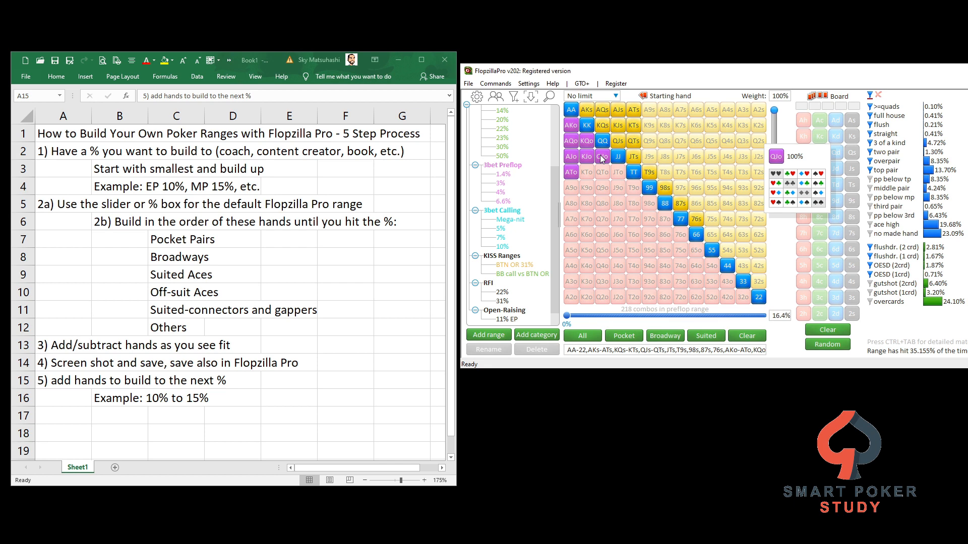
left_click(601, 156)
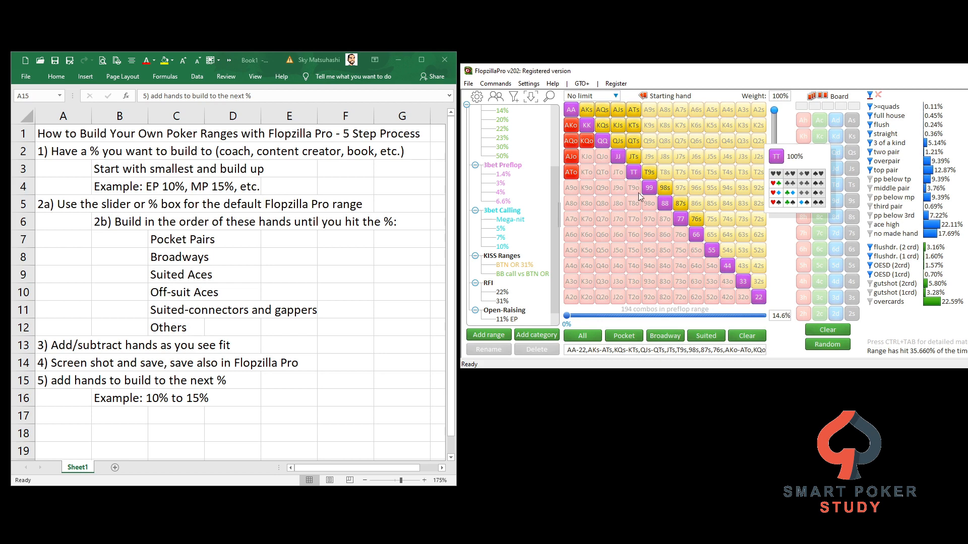
left_click(711, 233)
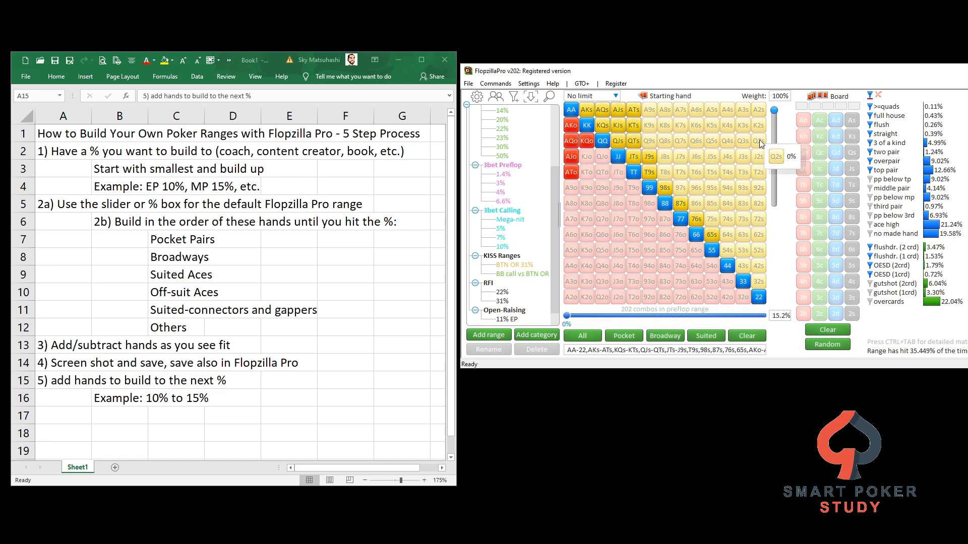
left_click(710, 109)
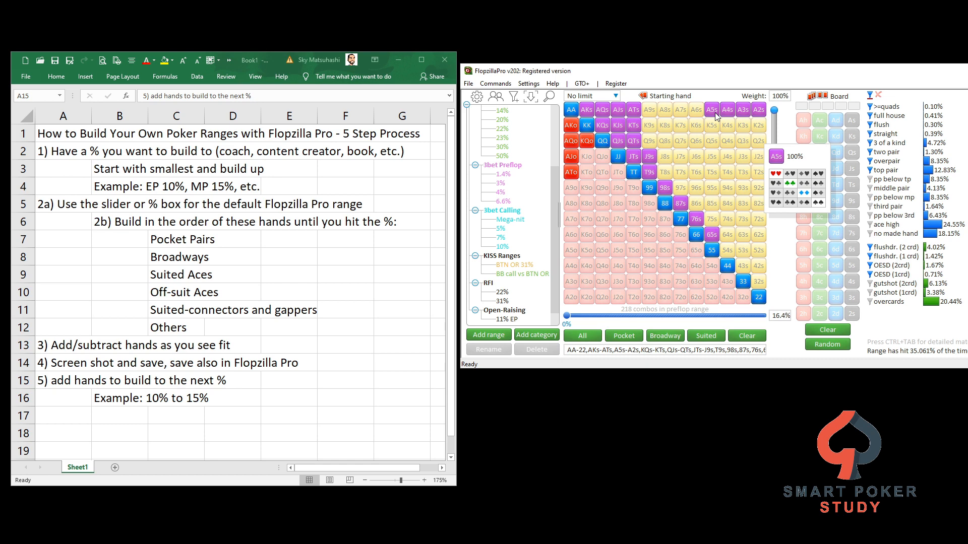
left_click(648, 157)
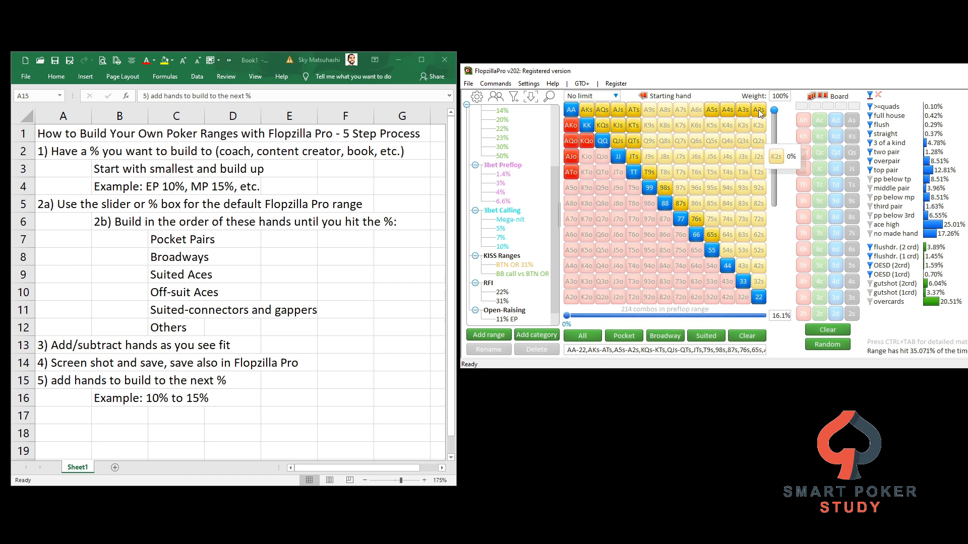
mouse_move(628, 186)
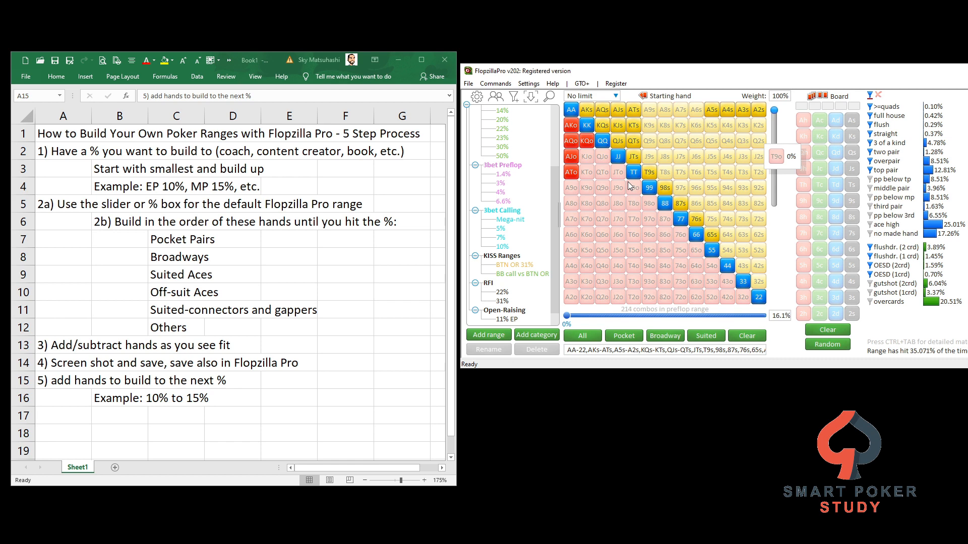
mouse_move(527, 308)
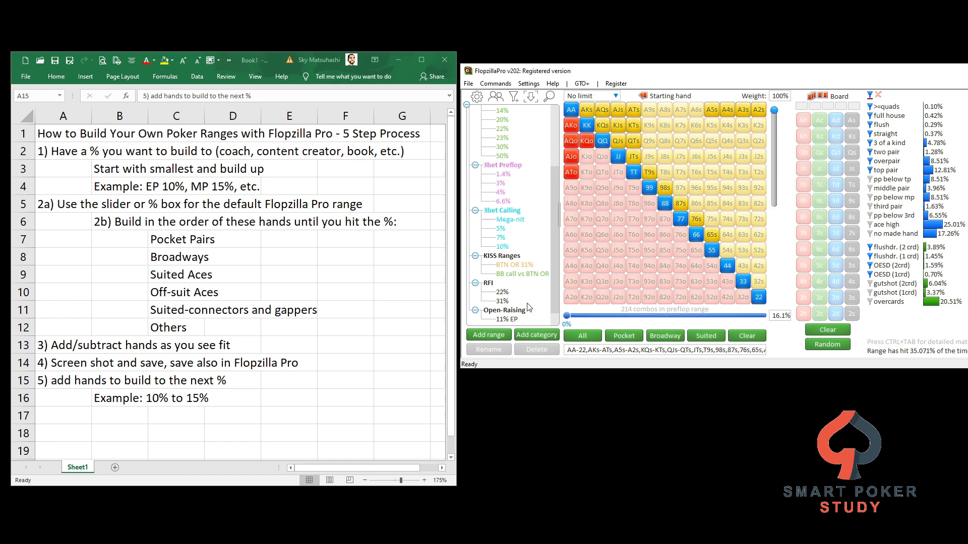
Step: Save the range as 16% MP under the Open-Raising category
left_click(504, 309)
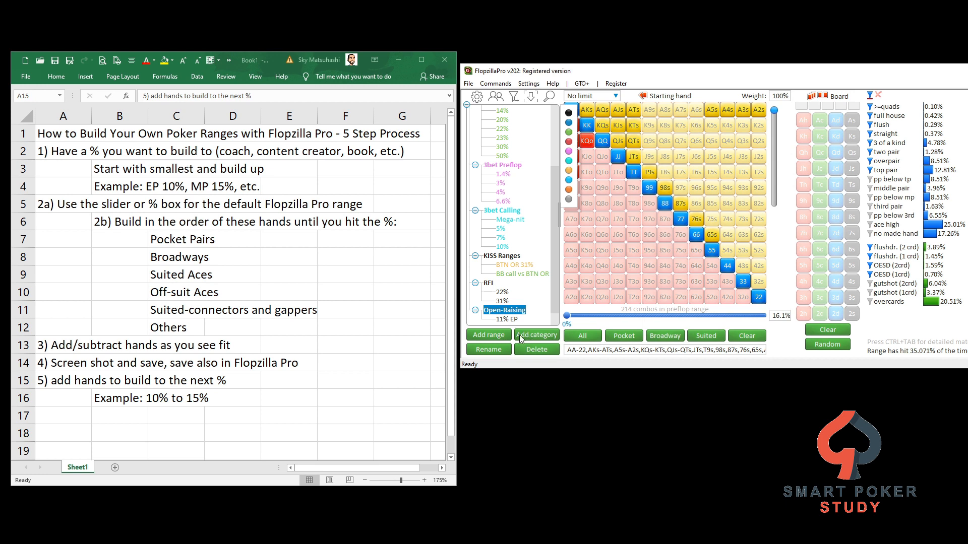
left_click(535, 335)
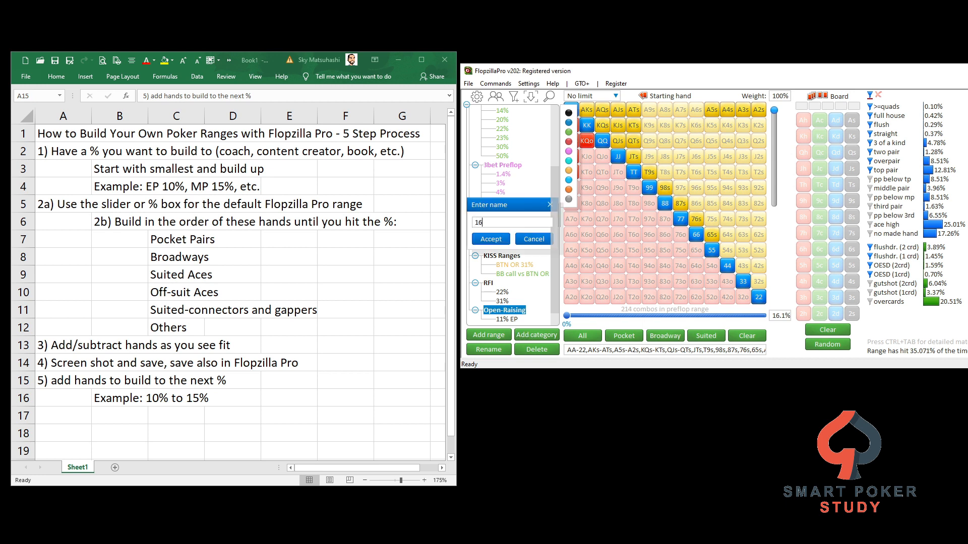
type("% MP)")
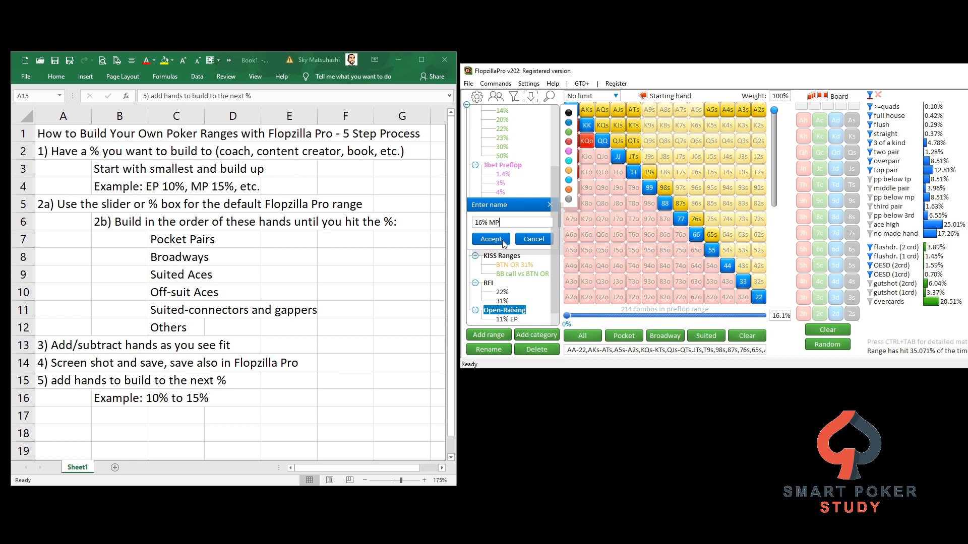
left_click(490, 239)
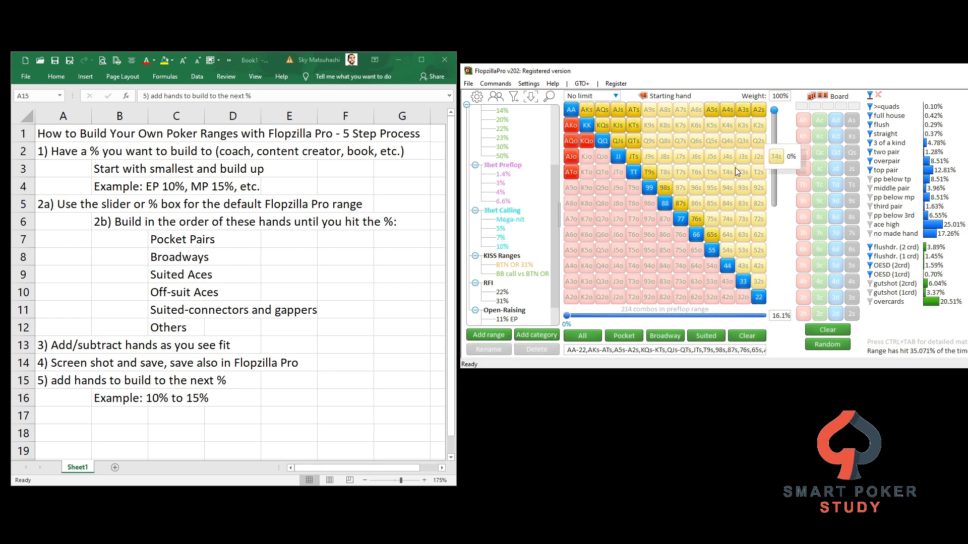
scroll("down", 3)
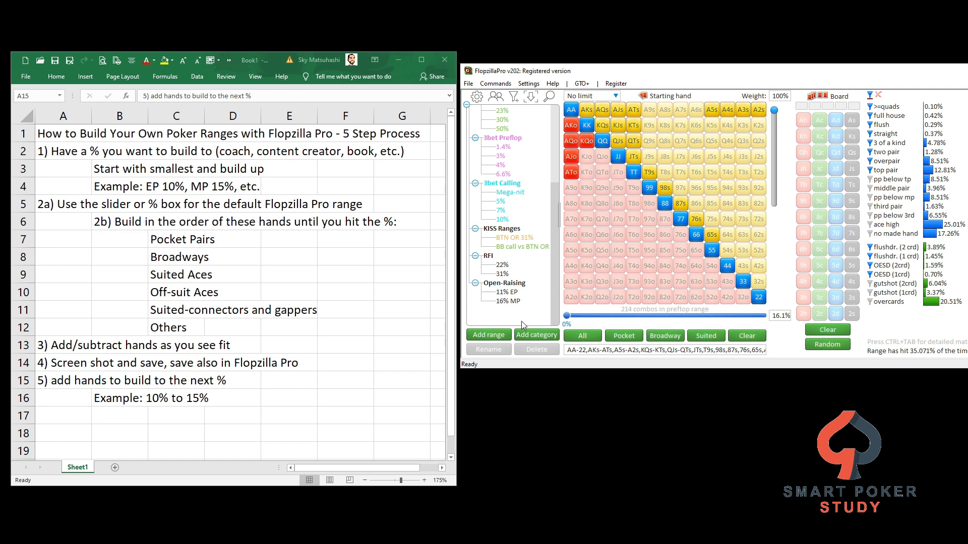
mouse_move(546, 320)
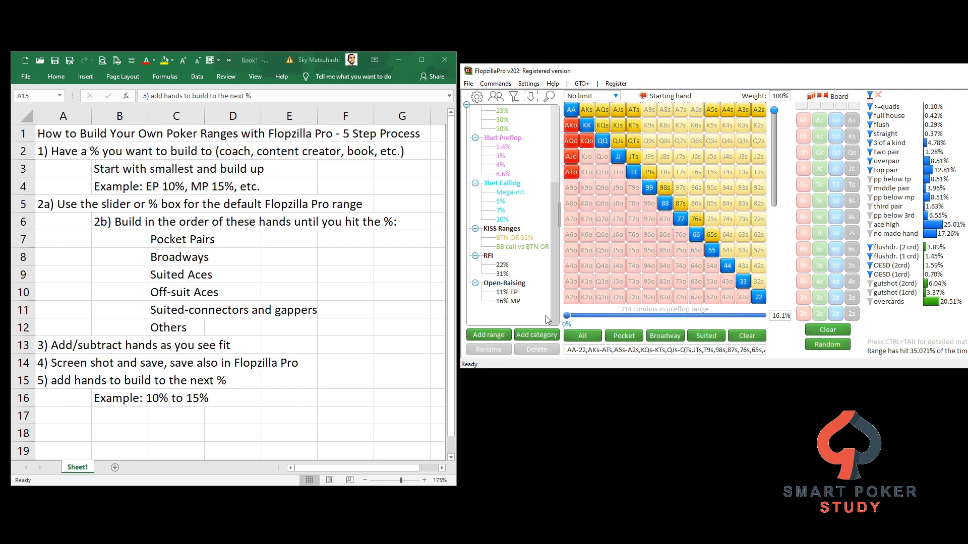
mouse_move(296, 180)
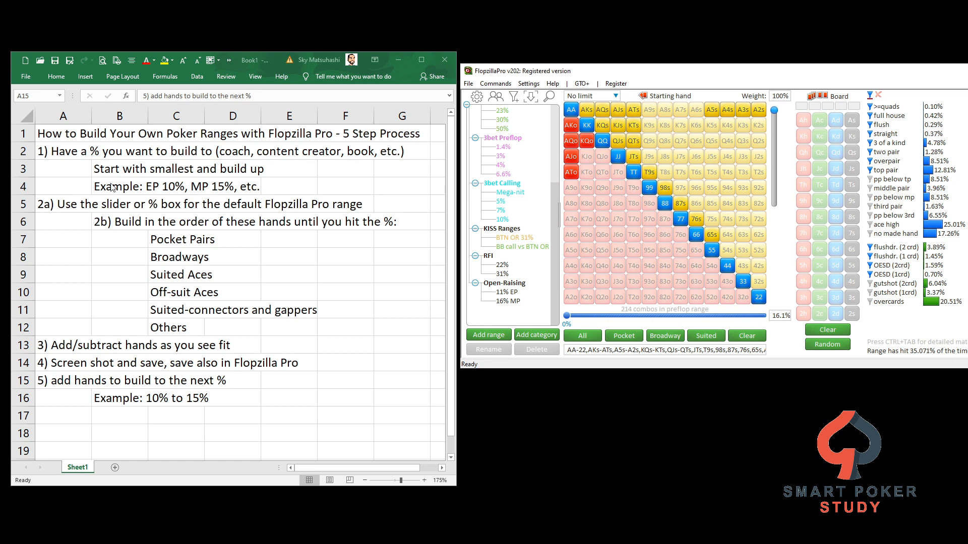
mouse_move(684, 274)
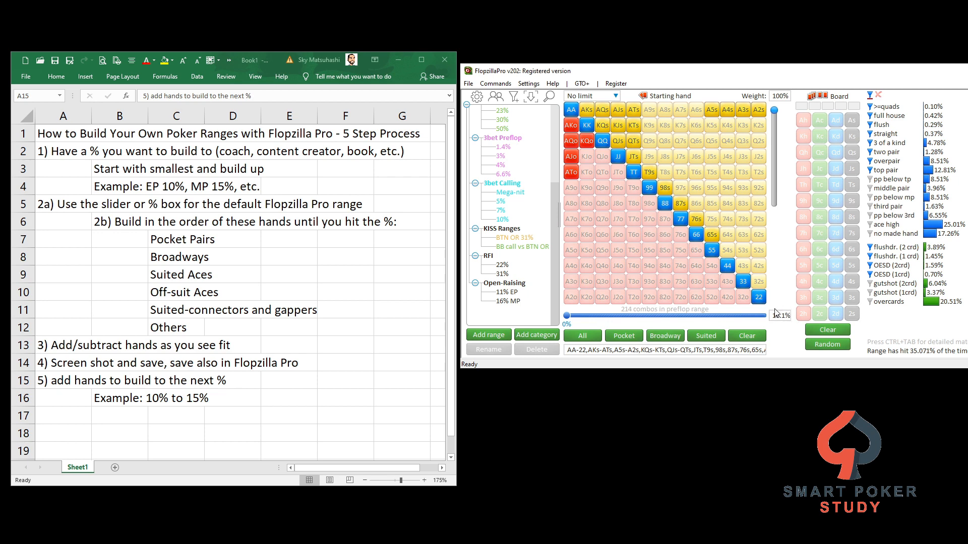
mouse_move(790, 332)
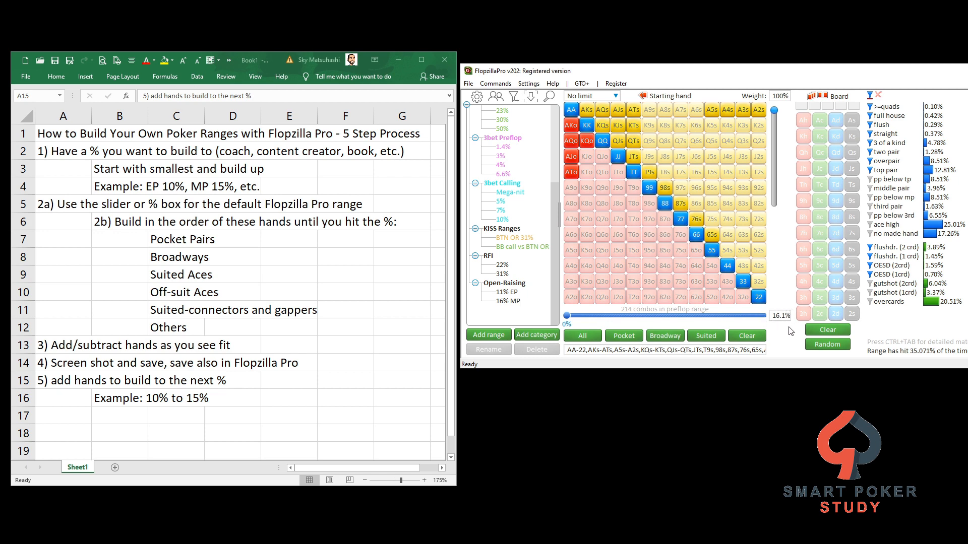